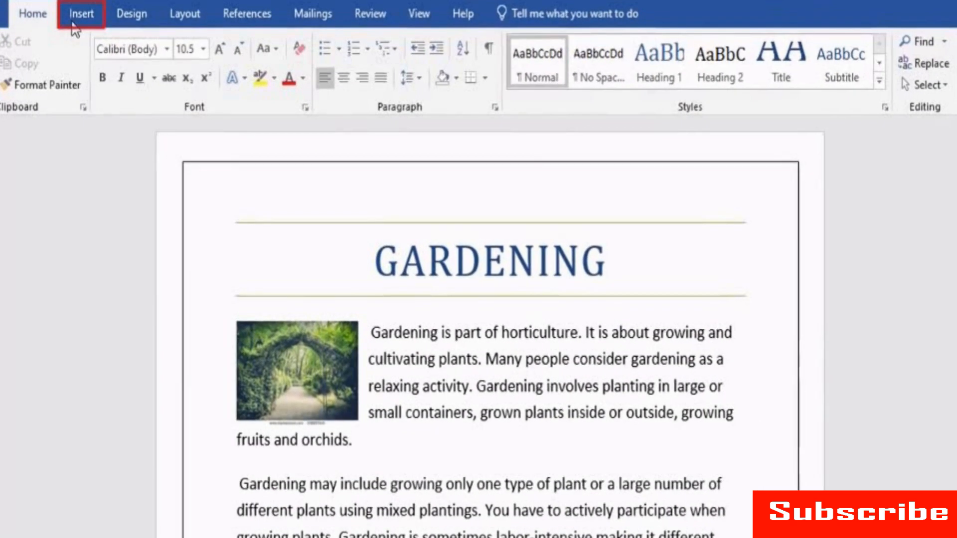
Step: Search the add-ins store for 'Image', add Pixabay Images and accept its licence terms
{"action": "left_click", "coordinate": [81, 13]}
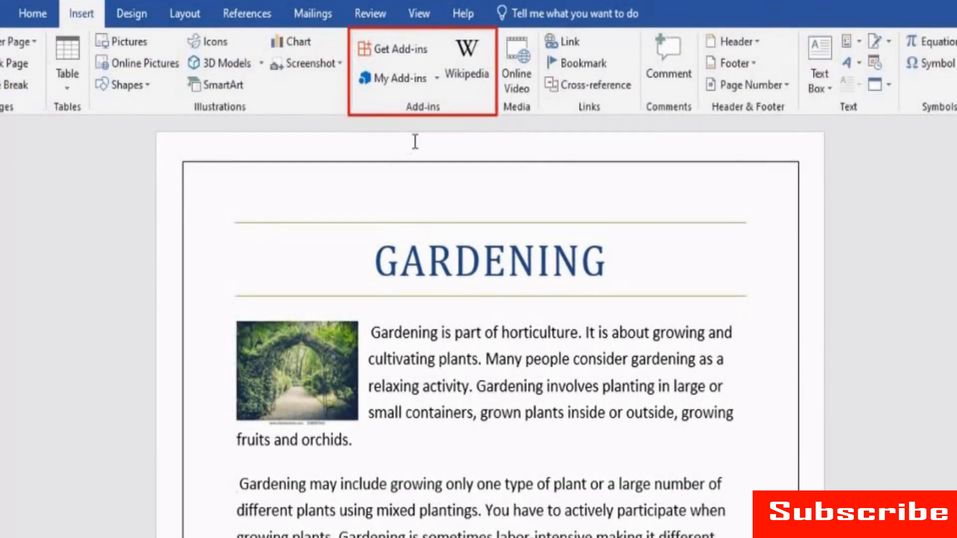
{"action": "mouse_move", "coordinate": [398, 49]}
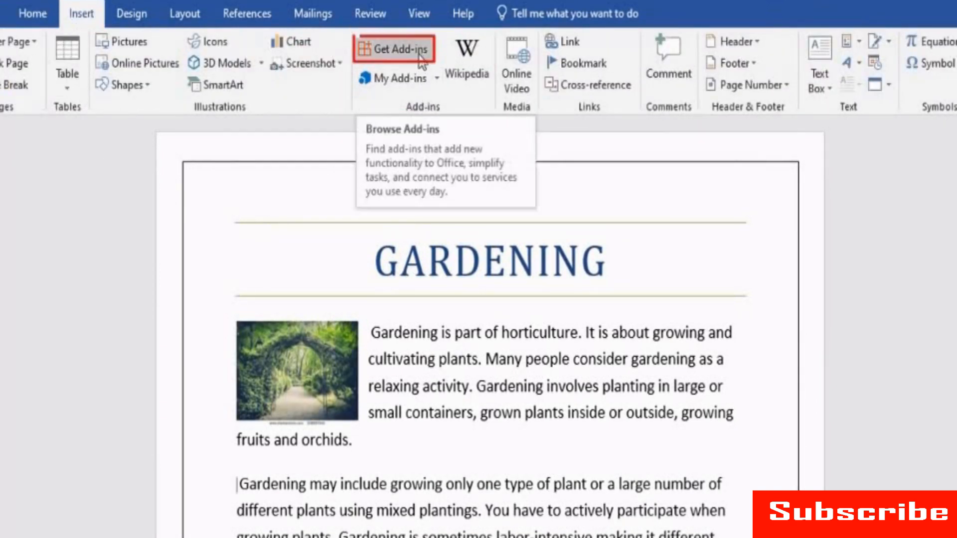
{"action": "left_click", "coordinate": [396, 49]}
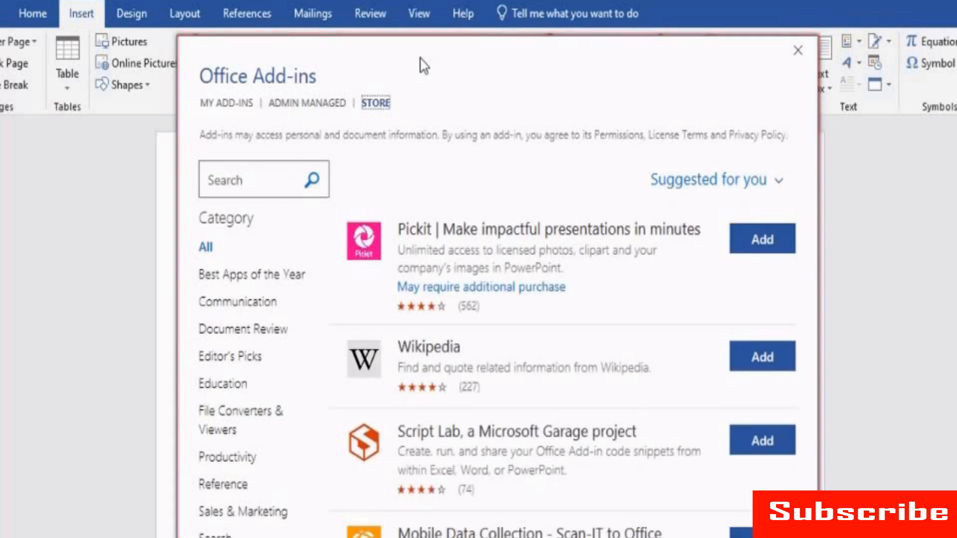
{"action": "left_click", "coordinate": [256, 179]}
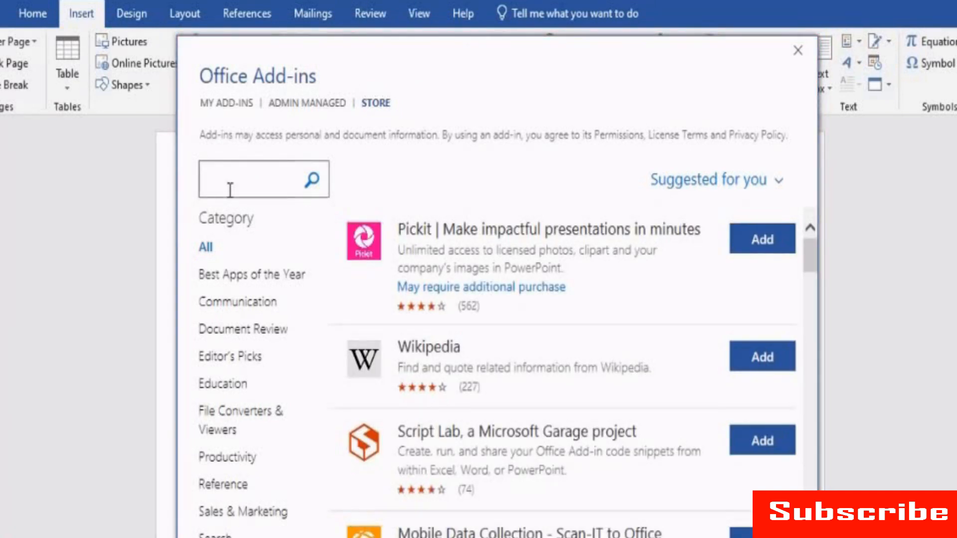
{"action": "type", "text": "Image"}
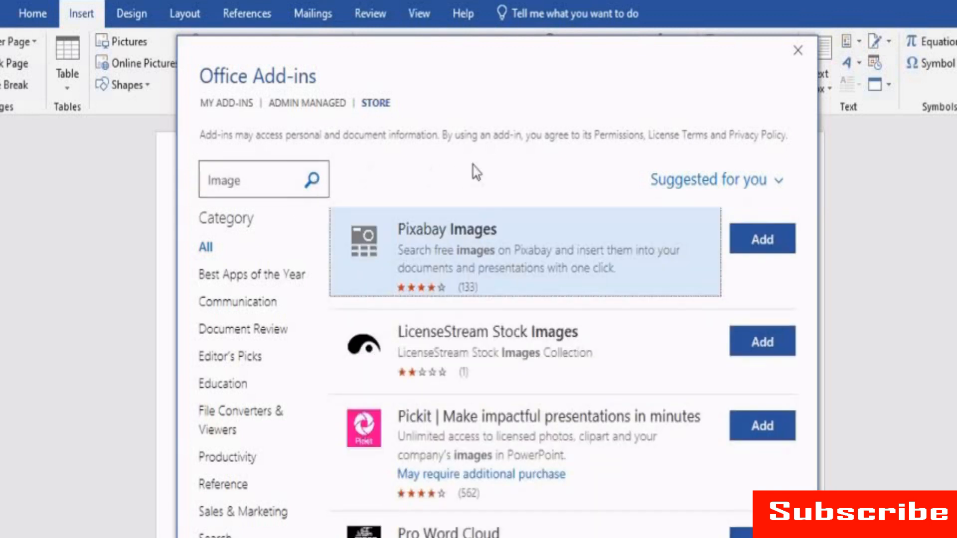
{"action": "mouse_move", "coordinate": [527, 172]}
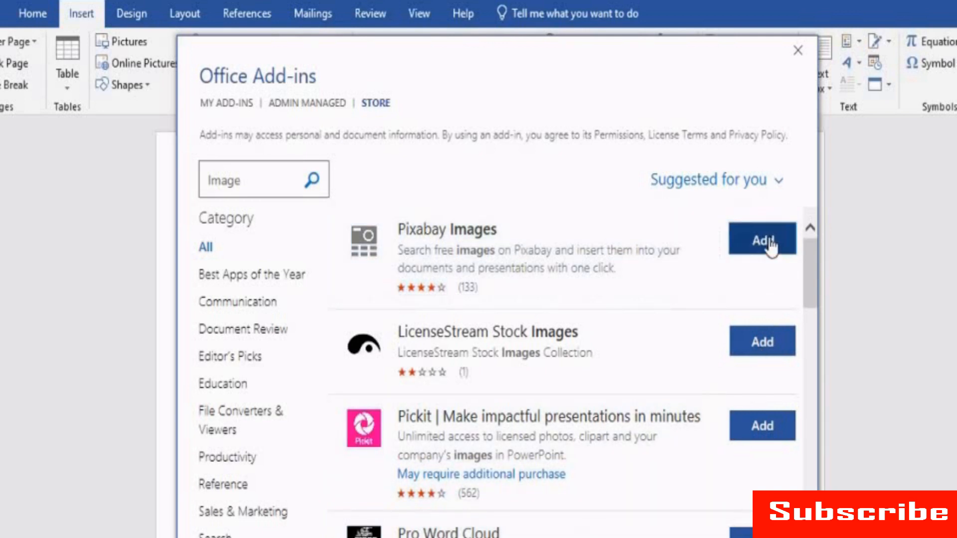
{"action": "left_click", "coordinate": [761, 239]}
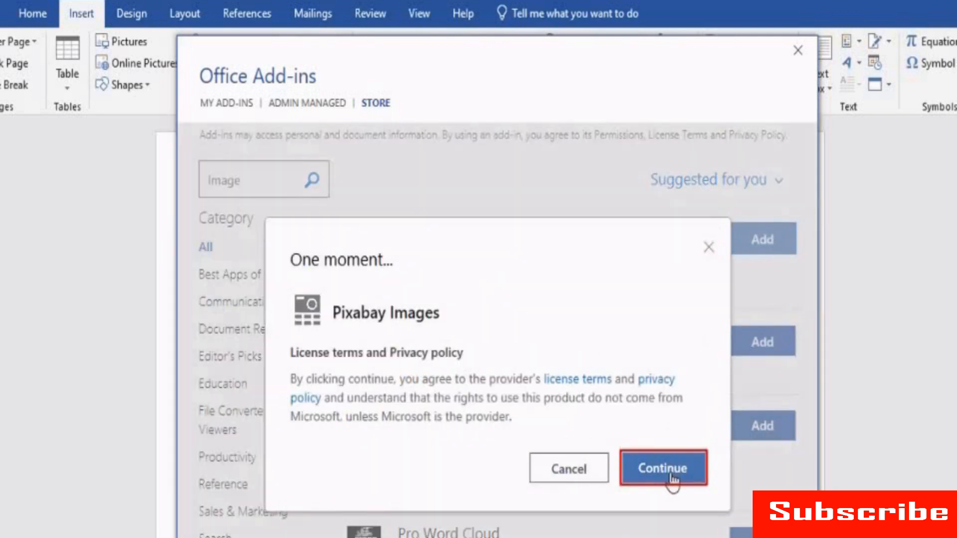
{"action": "left_click", "coordinate": [662, 469]}
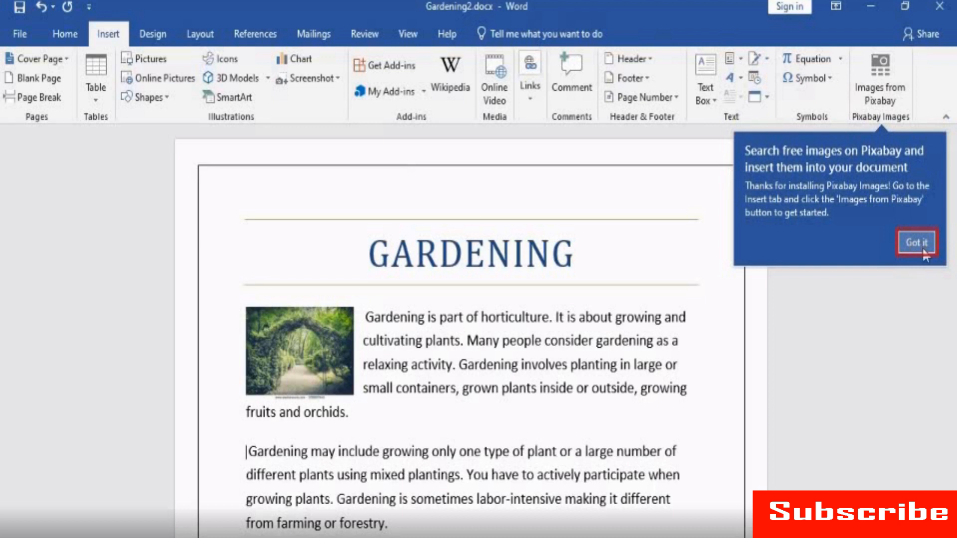
Step: Dismiss the installation notice and bring up the Pixabay image search pane
{"action": "left_click", "coordinate": [915, 241]}
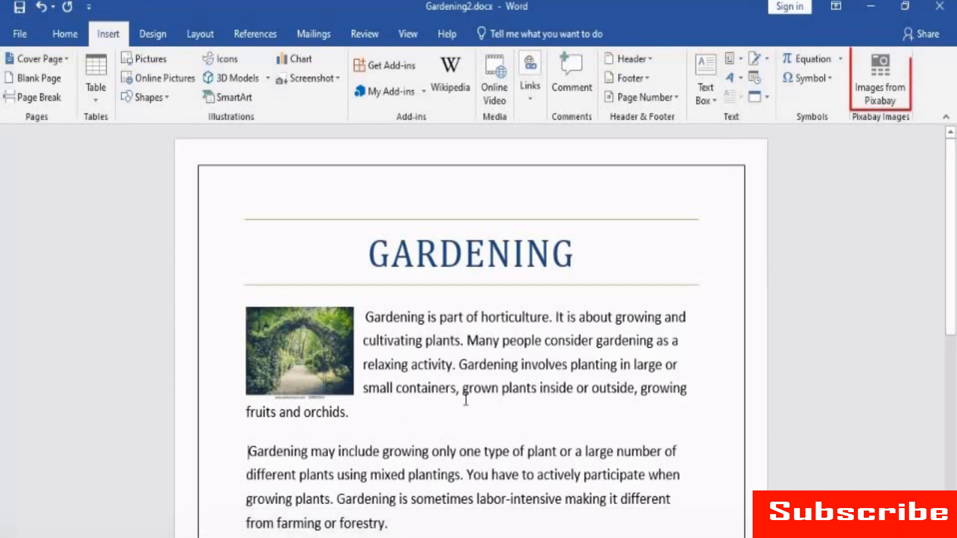
{"action": "left_click", "coordinate": [879, 79]}
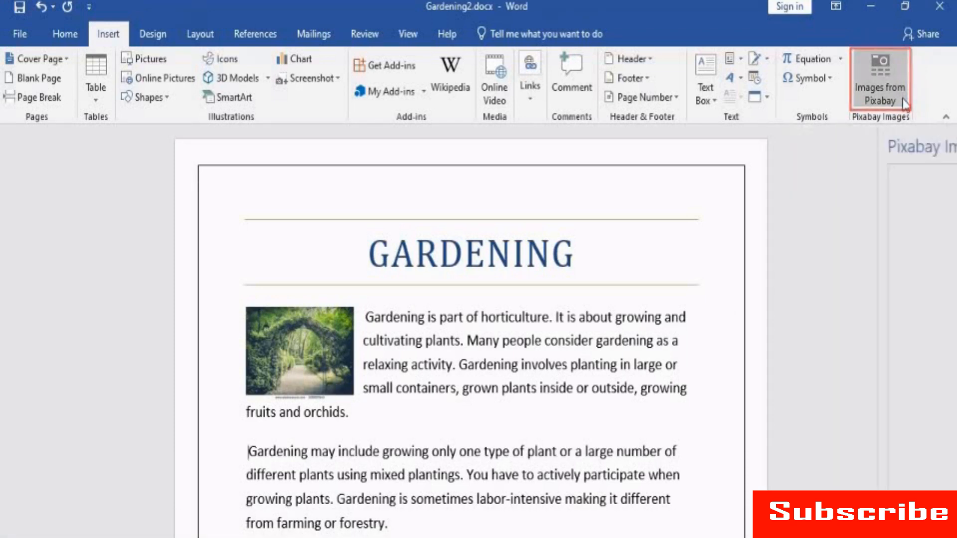
{"action": "left_click", "coordinate": [879, 80]}
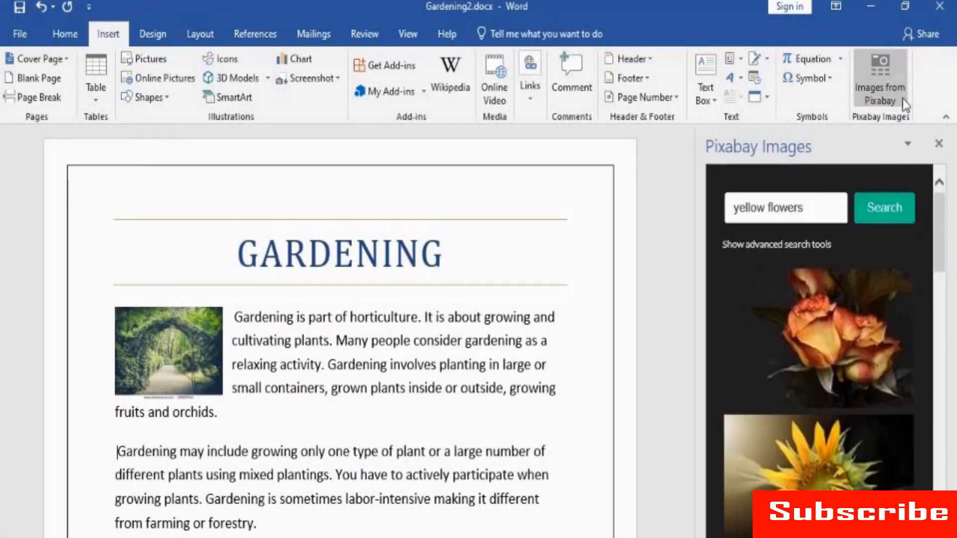
Step: Search Pixabay for 'Garden' then 'gardening' and insert the woman-gardening photo
{"action": "left_click", "coordinate": [781, 207]}
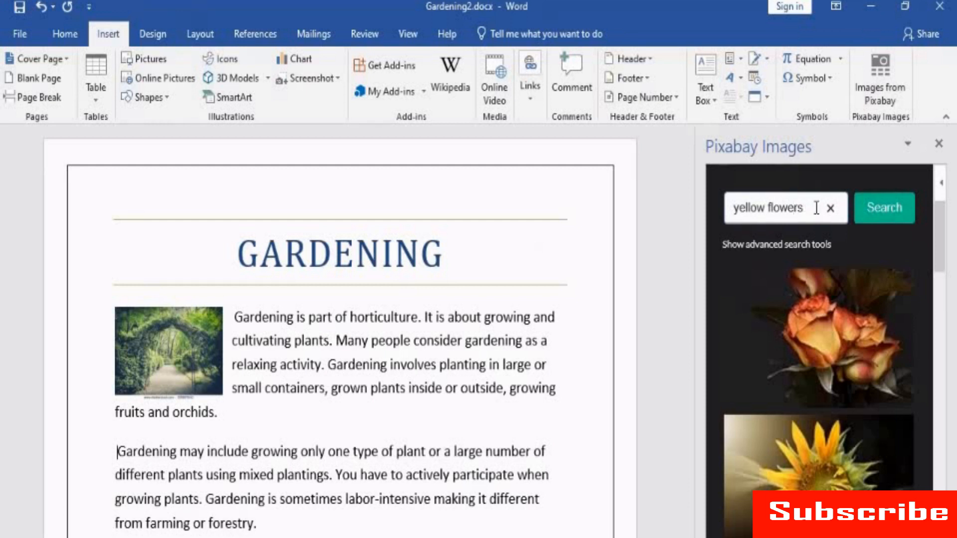
{"action": "type", "text": "Gardening"}
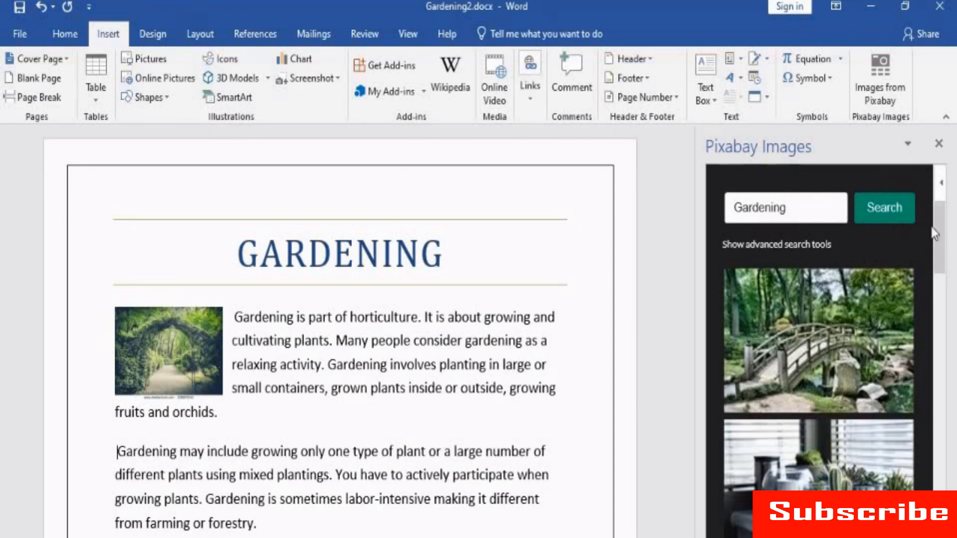
{"action": "scroll", "scroll_direction": "down", "scroll_amount": 3}
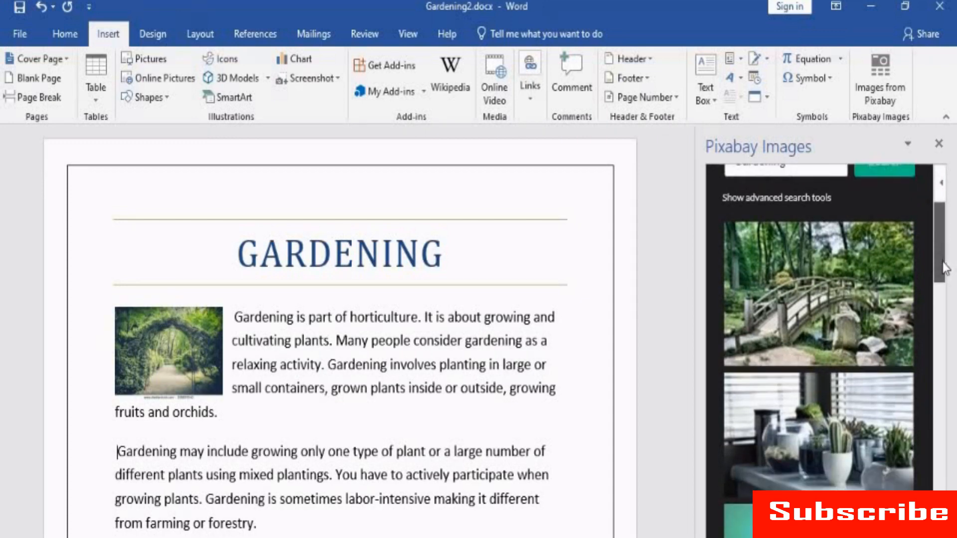
{"action": "scroll", "scroll_direction": "down", "scroll_amount": 3}
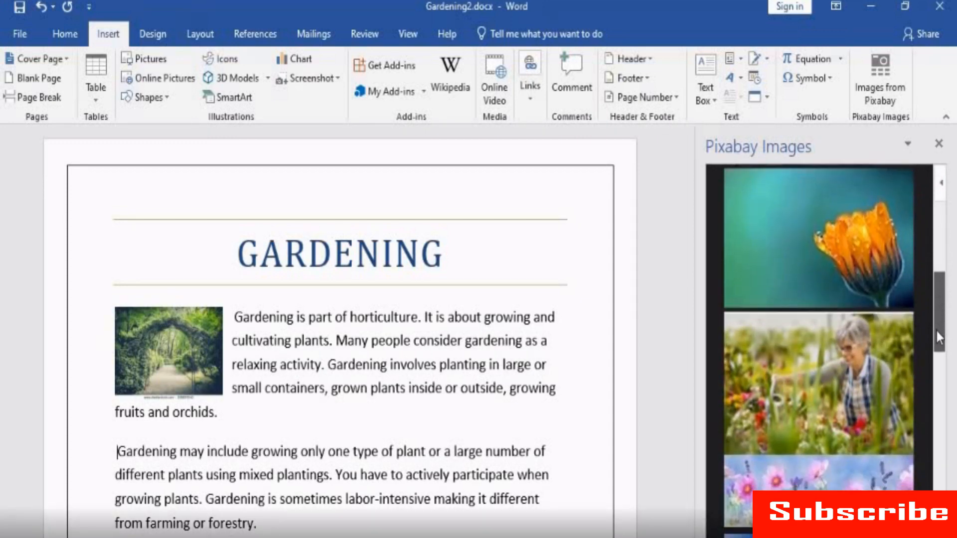
{"action": "type", "text": "gardening"}
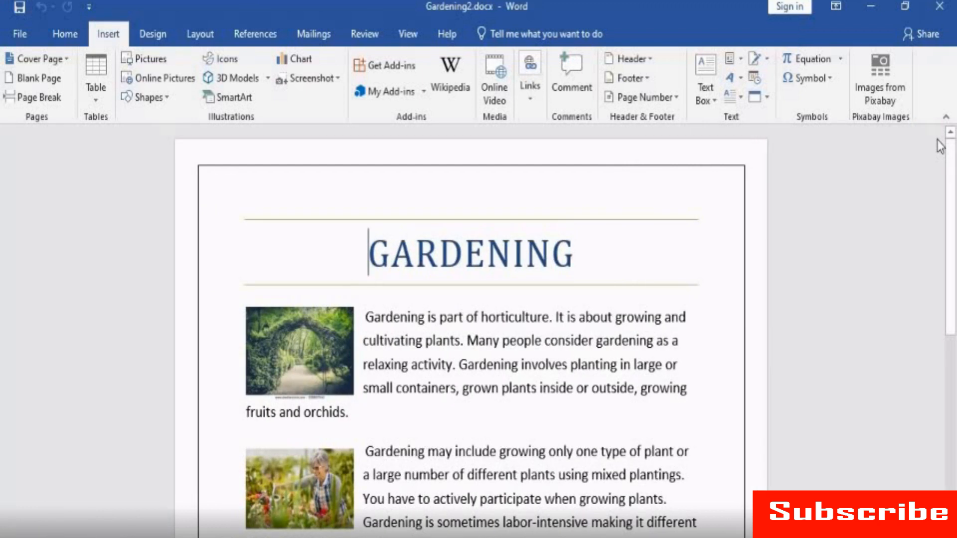
Step: View My Add-ins to confirm Pixabay Images is installed
{"action": "left_click", "coordinate": [107, 34]}
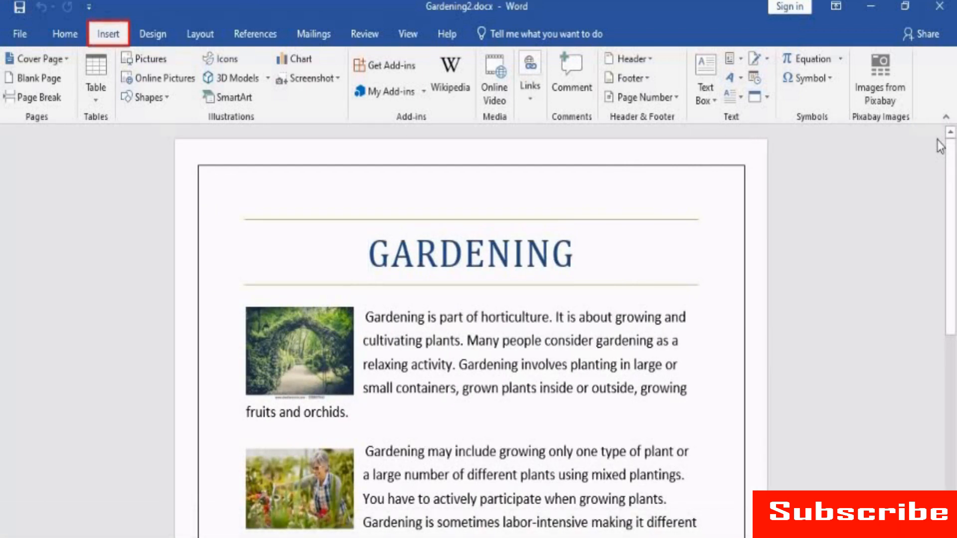
{"action": "left_click", "coordinate": [366, 252]}
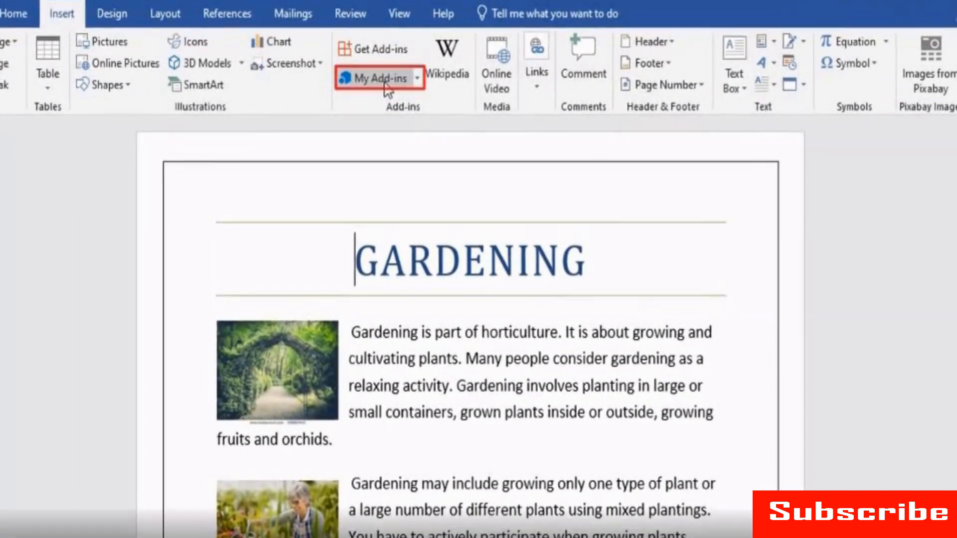
{"action": "left_click", "coordinate": [374, 78]}
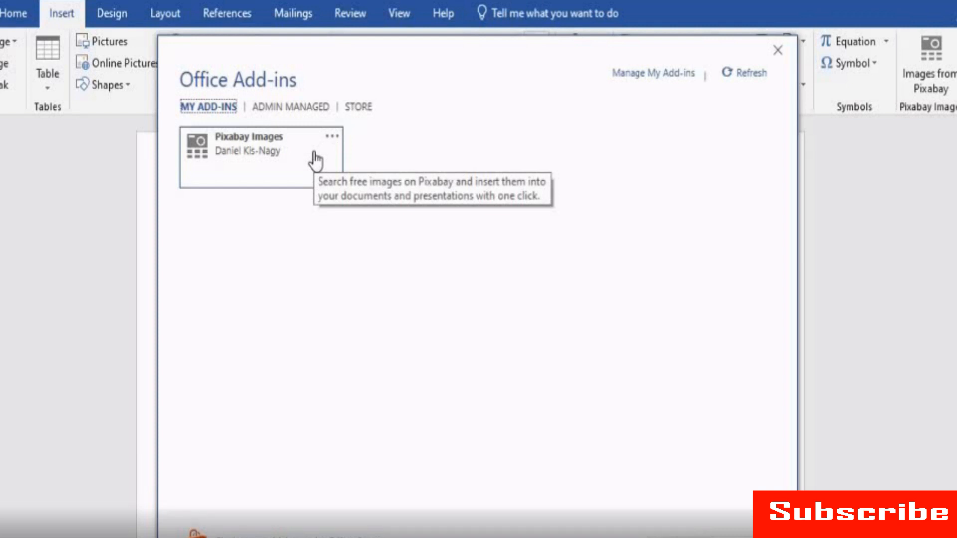
{"action": "mouse_move", "coordinate": [430, 225]}
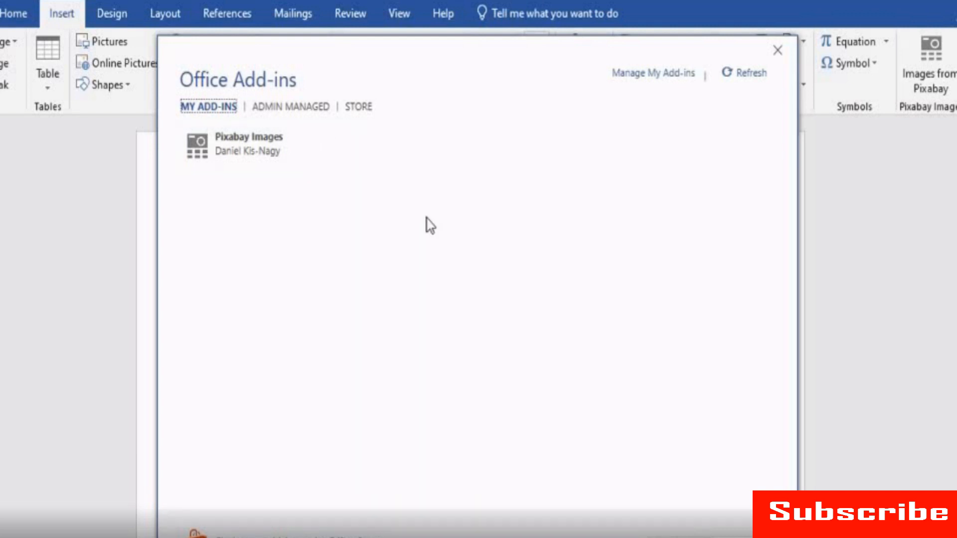
Step: Browse the store's Best Apps of the Year, Document Review and Editor's Picks categories
{"action": "left_click", "coordinate": [356, 107]}
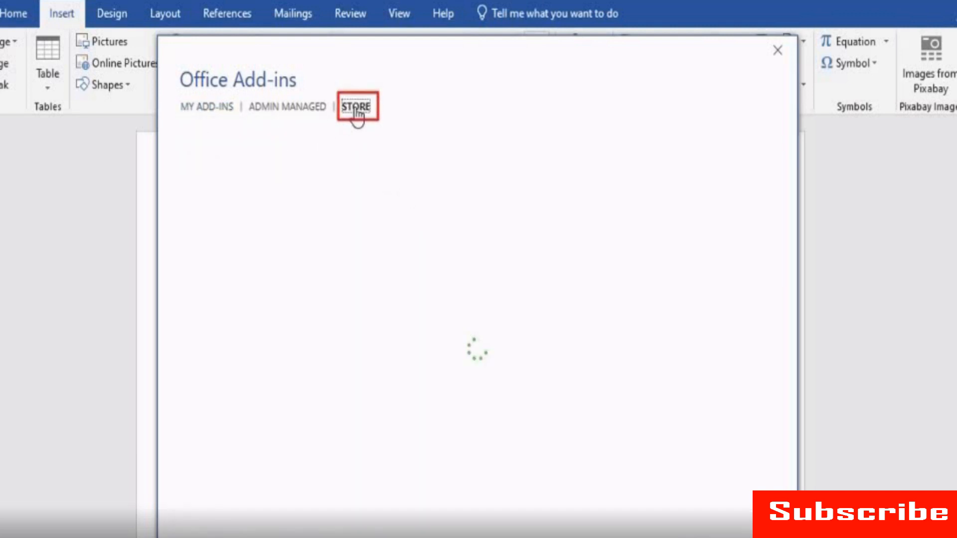
{"action": "left_click", "coordinate": [355, 107]}
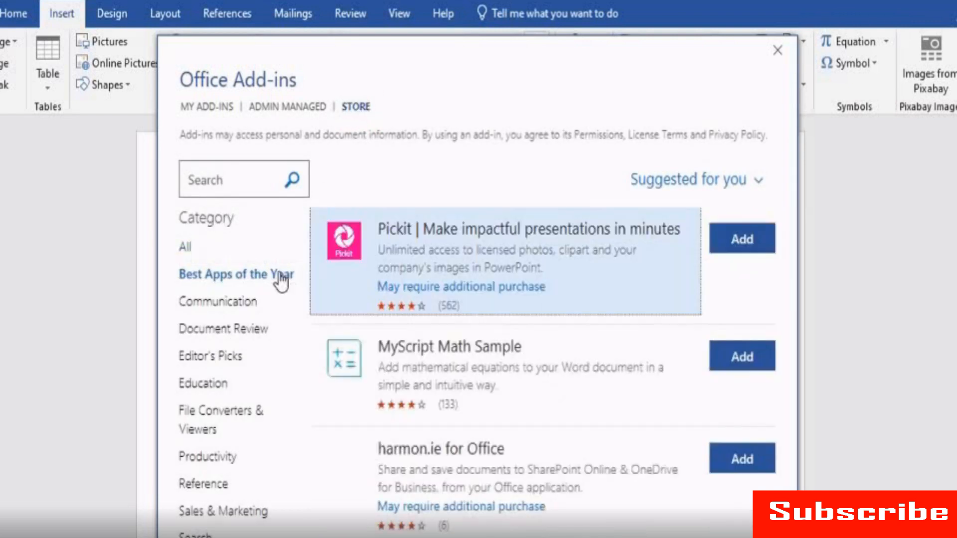
{"action": "left_click", "coordinate": [226, 328]}
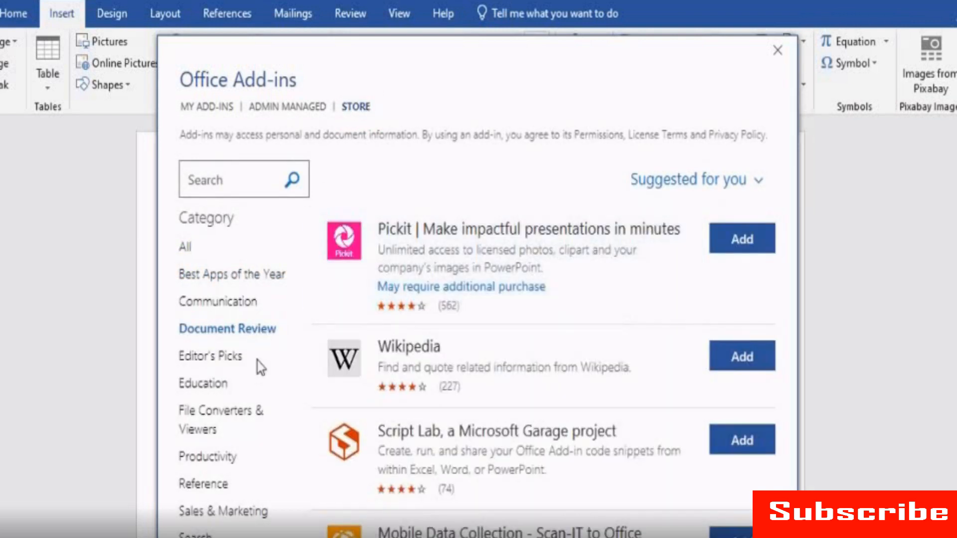
{"action": "left_click", "coordinate": [210, 356]}
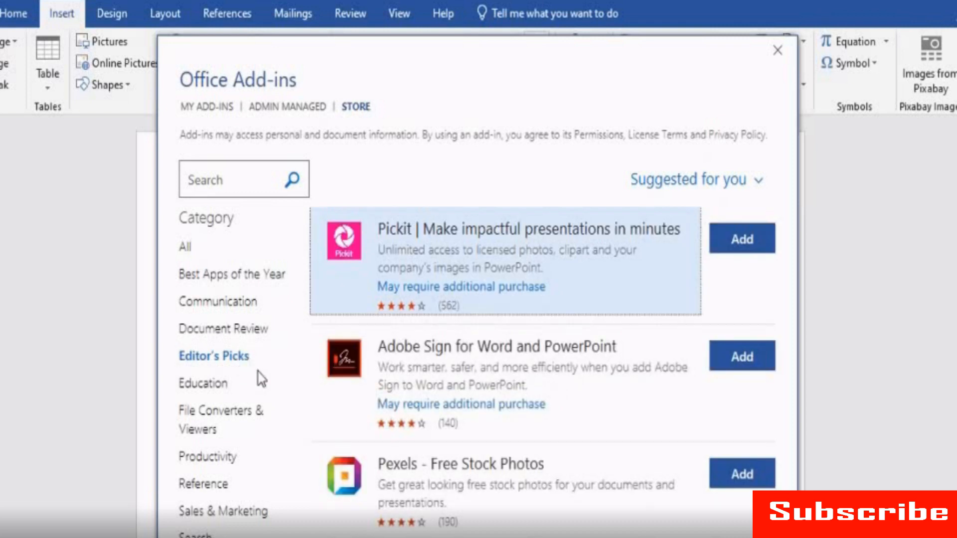
{"action": "mouse_move", "coordinate": [341, 244]}
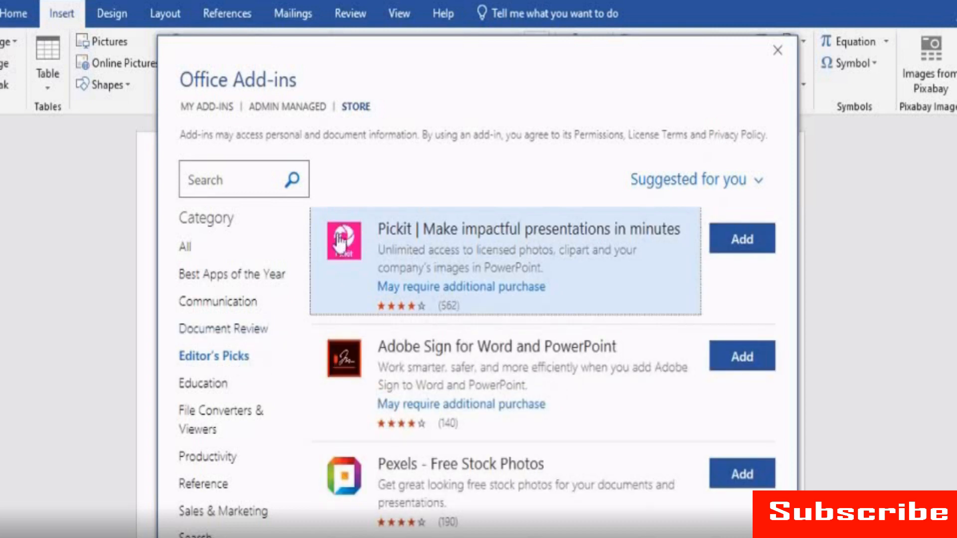
{"action": "left_click", "coordinate": [776, 51]}
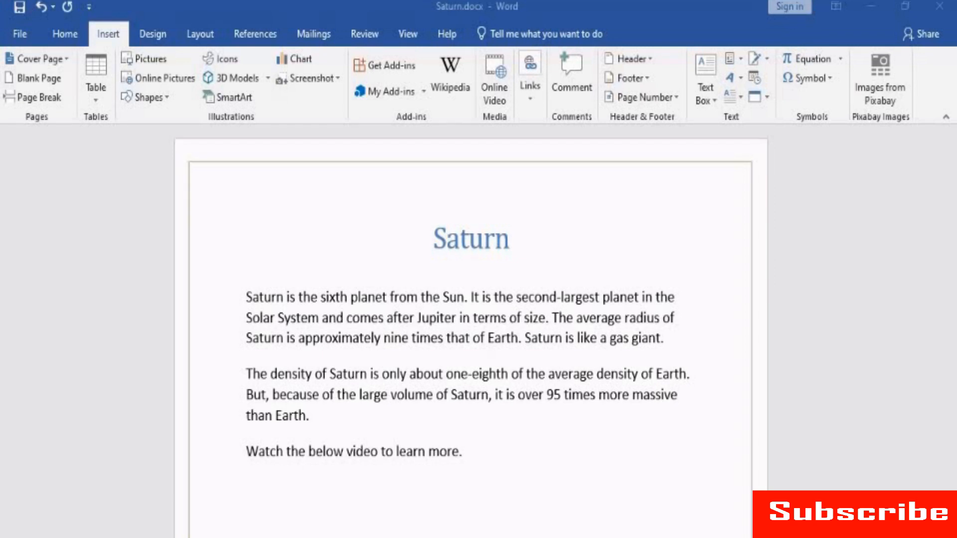
Step: Scroll the online video search results for Saturn and return to the Saturn document
{"action": "left_click", "coordinate": [493, 78]}
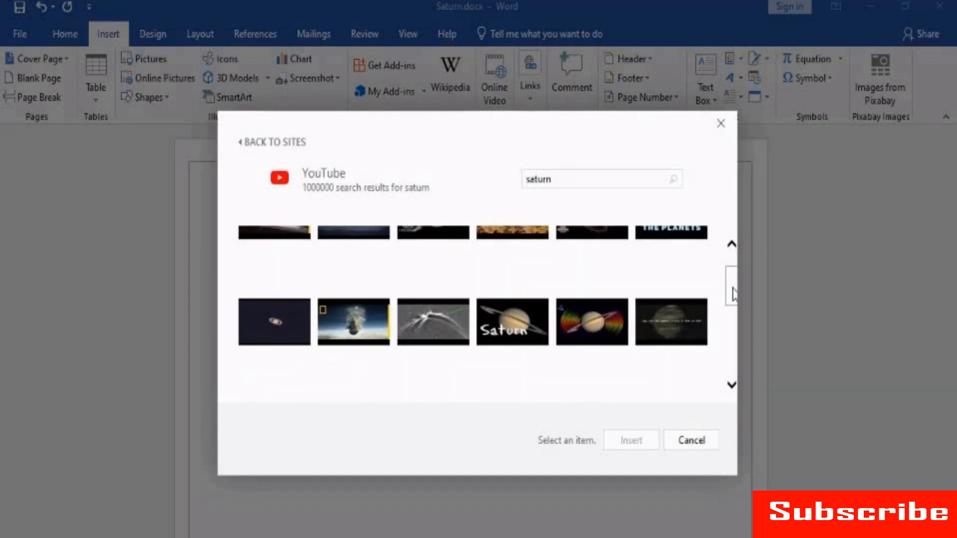
{"action": "scroll", "scroll_direction": "down", "scroll_amount": 3}
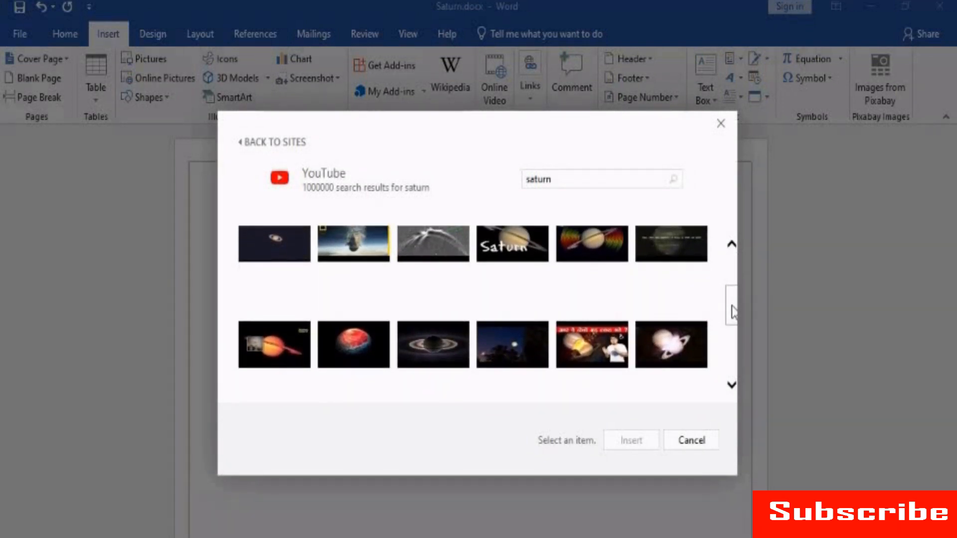
{"action": "scroll", "scroll_direction": "down", "scroll_amount": 3}
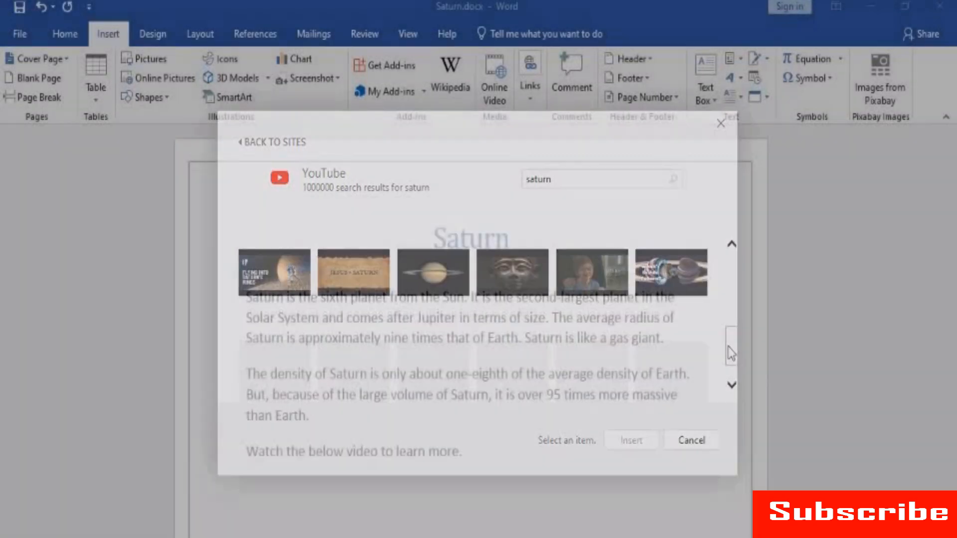
{"action": "left_click", "coordinate": [691, 440]}
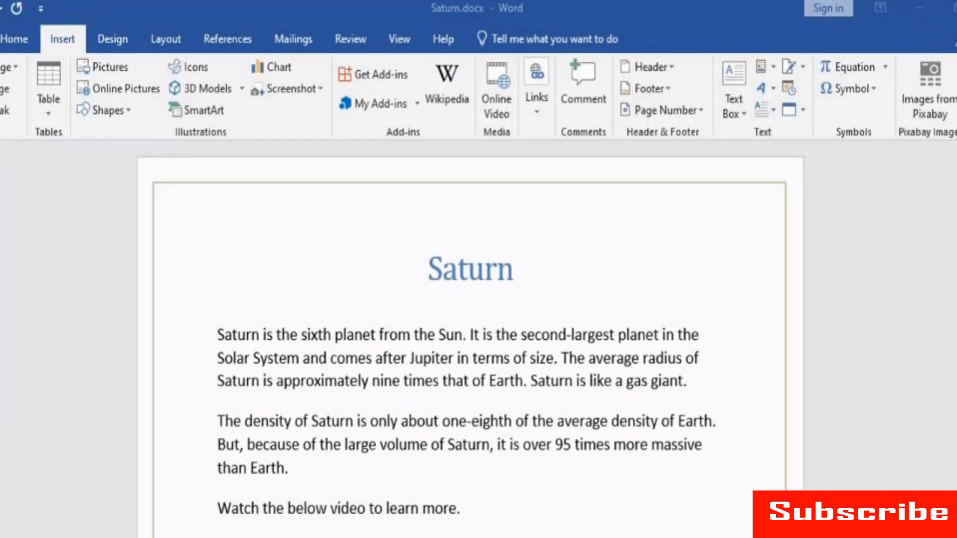
{"action": "mouse_move", "coordinate": [512, 161]}
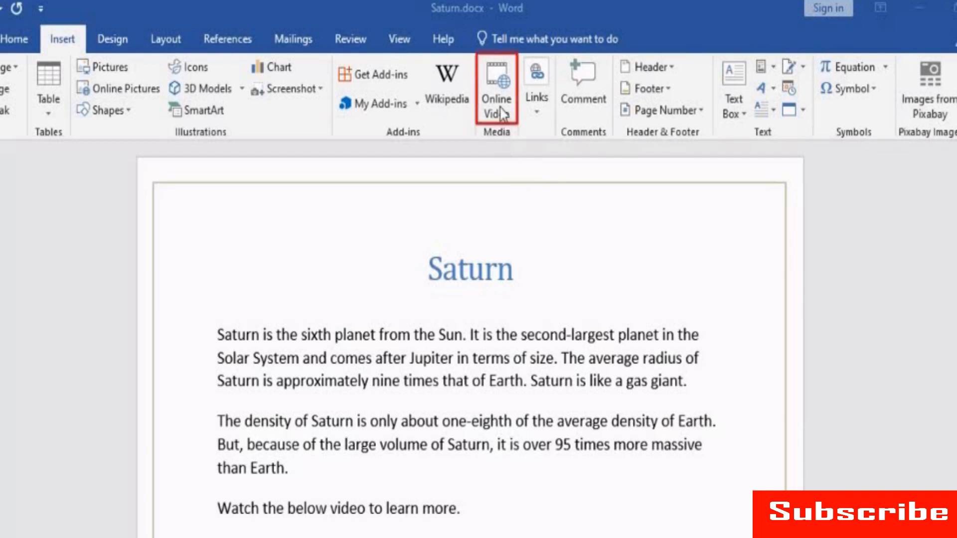
Step: Run a YouTube search for 'saturn' from the Online Video dialog
{"action": "left_click", "coordinate": [496, 86]}
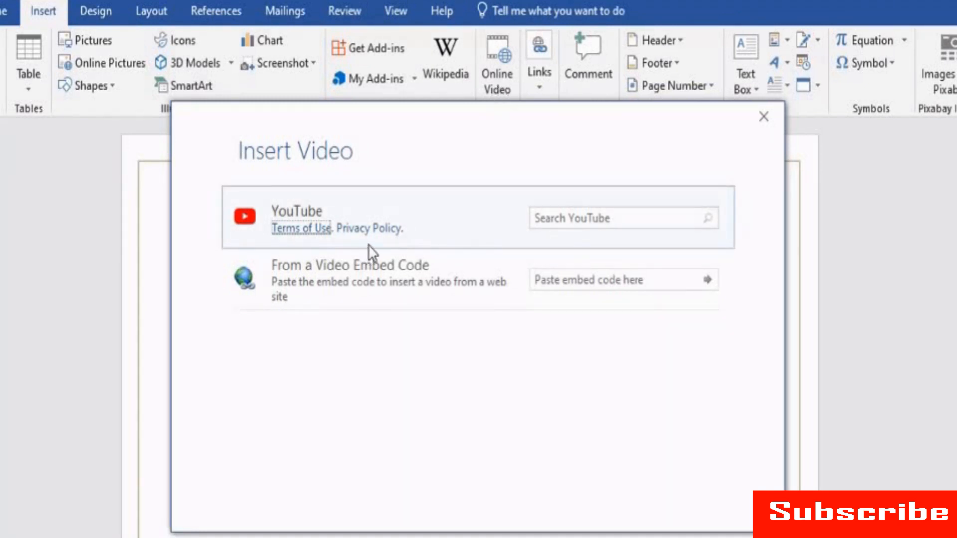
{"action": "left_click", "coordinate": [622, 279]}
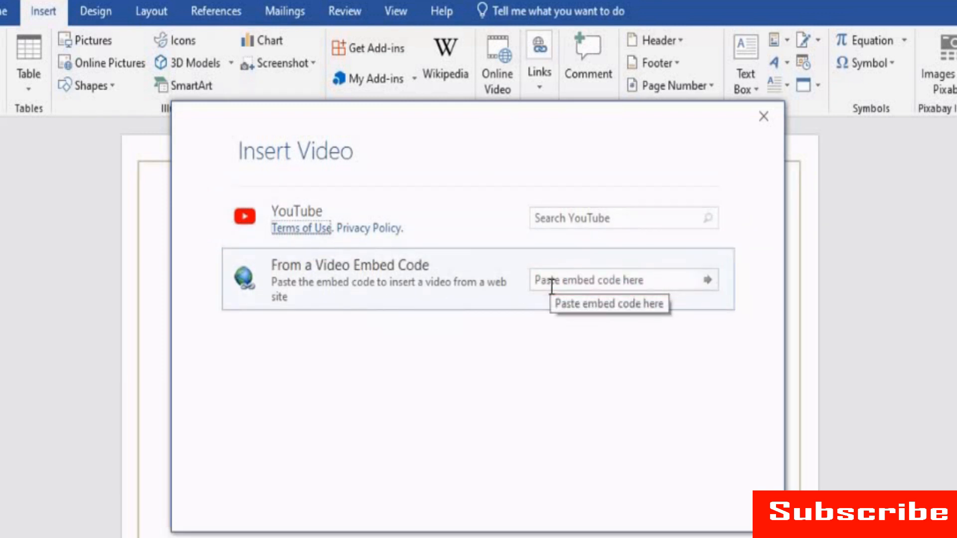
{"action": "left_click", "coordinate": [622, 218]}
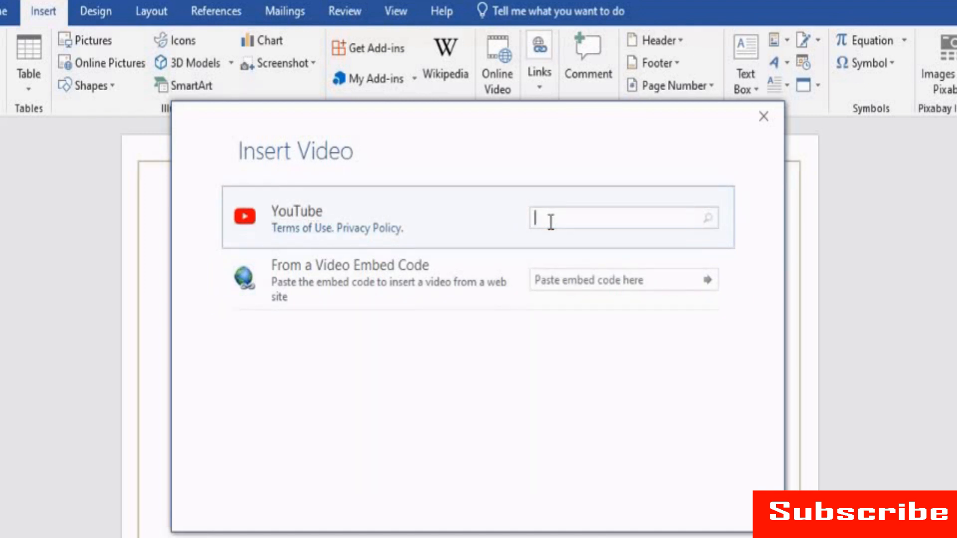
{"action": "type", "text": "saturn"}
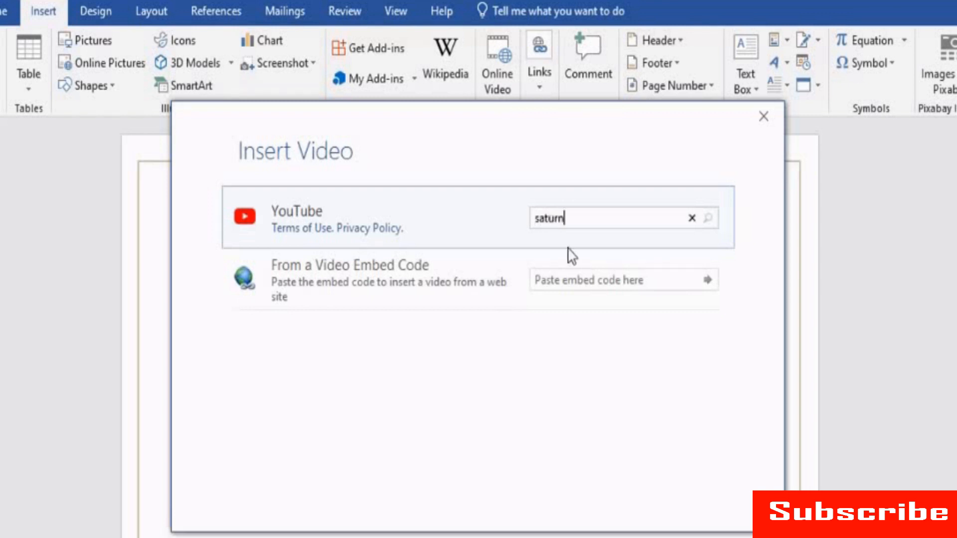
{"action": "key", "text": "enter"}
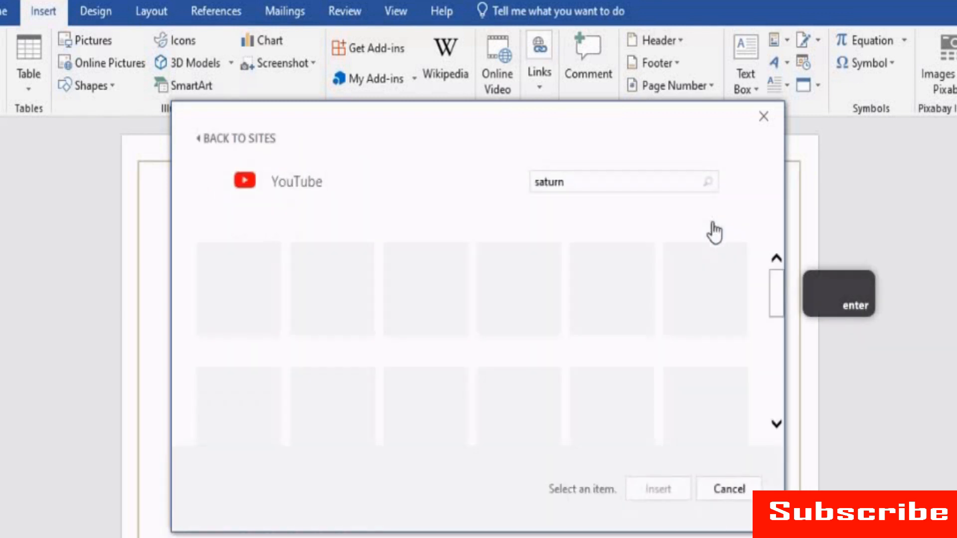
{"action": "key", "text": "enter"}
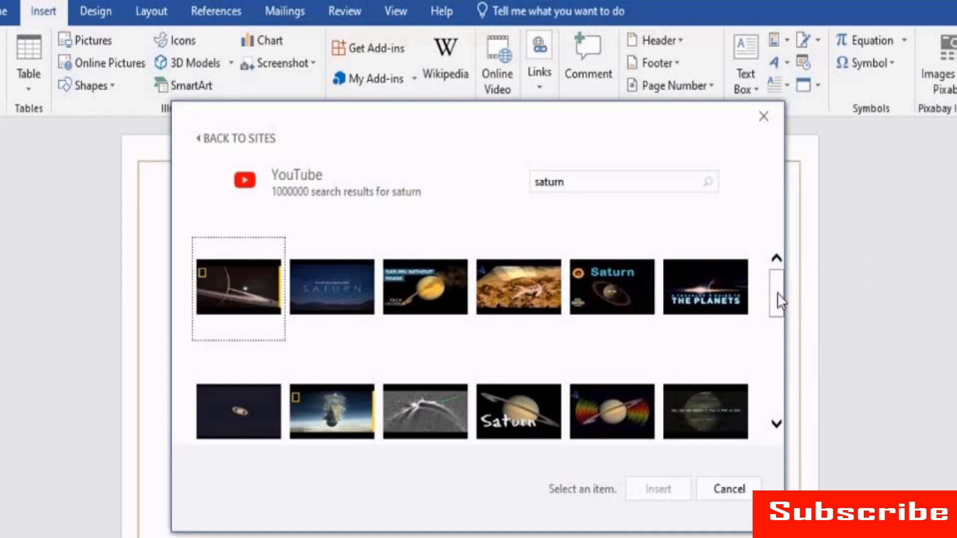
Step: Insert the ringed-Saturn video below the watch-the-video line and select it
{"action": "scroll", "scroll_direction": "down", "scroll_amount": 3}
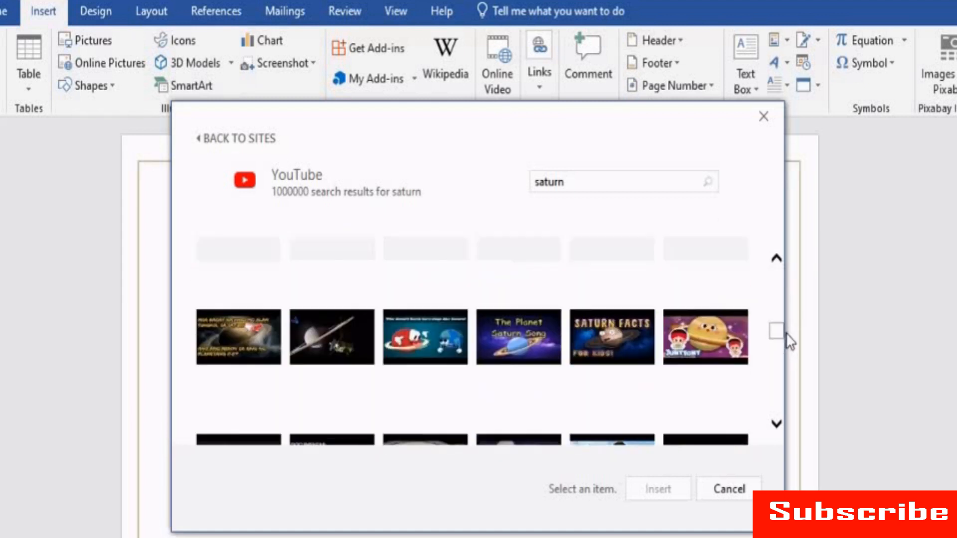
{"action": "scroll", "scroll_direction": "down", "scroll_amount": 3}
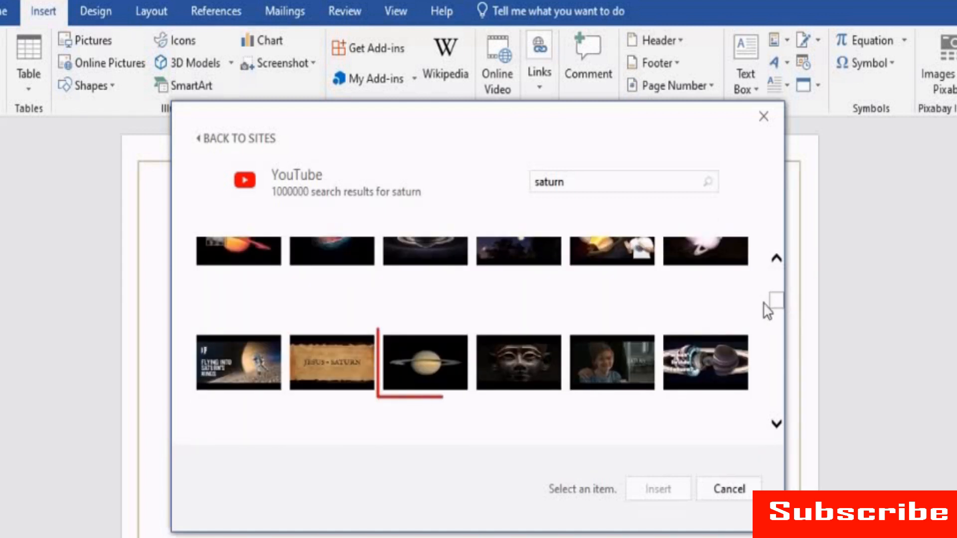
{"action": "left_click", "coordinate": [424, 361]}
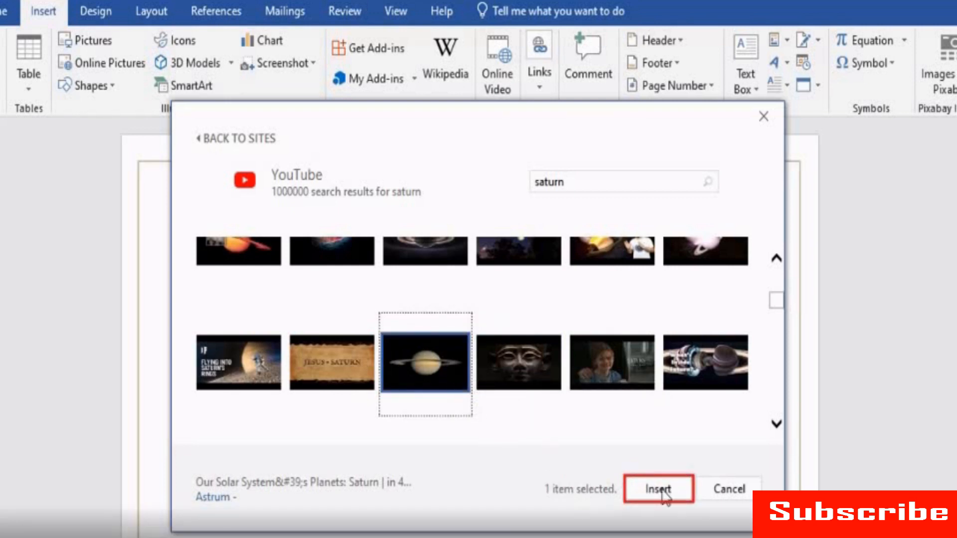
{"action": "left_click", "coordinate": [658, 489]}
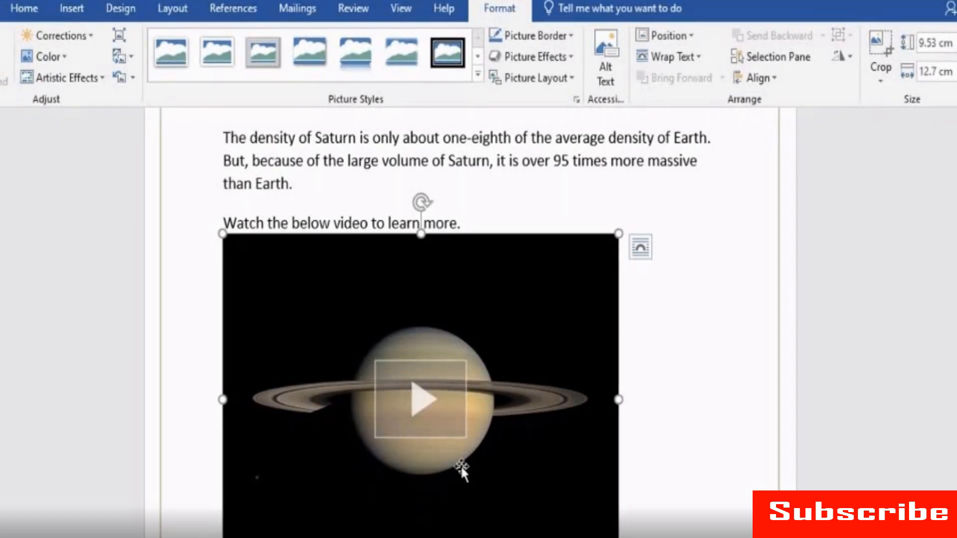
{"action": "left_click", "coordinate": [419, 399]}
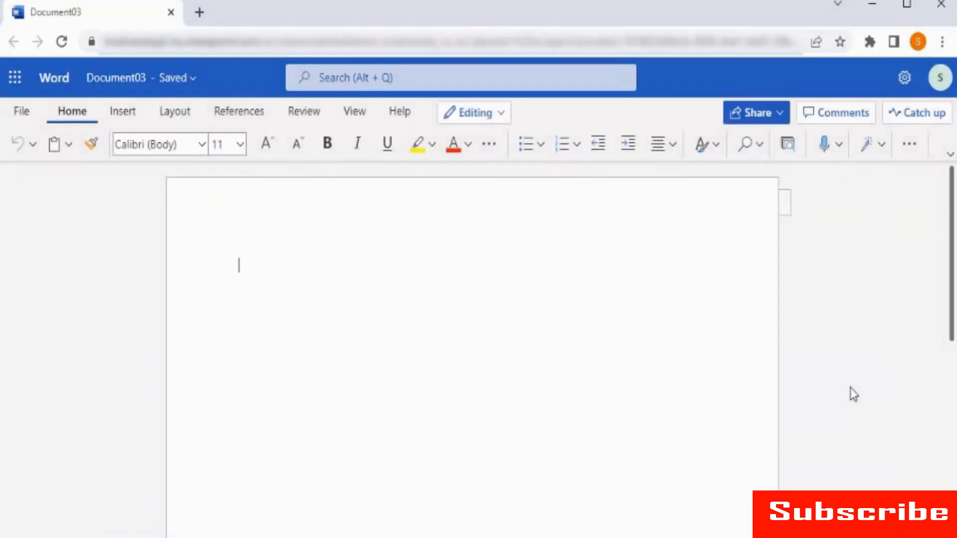
{"action": "mouse_move", "coordinate": [305, 224]}
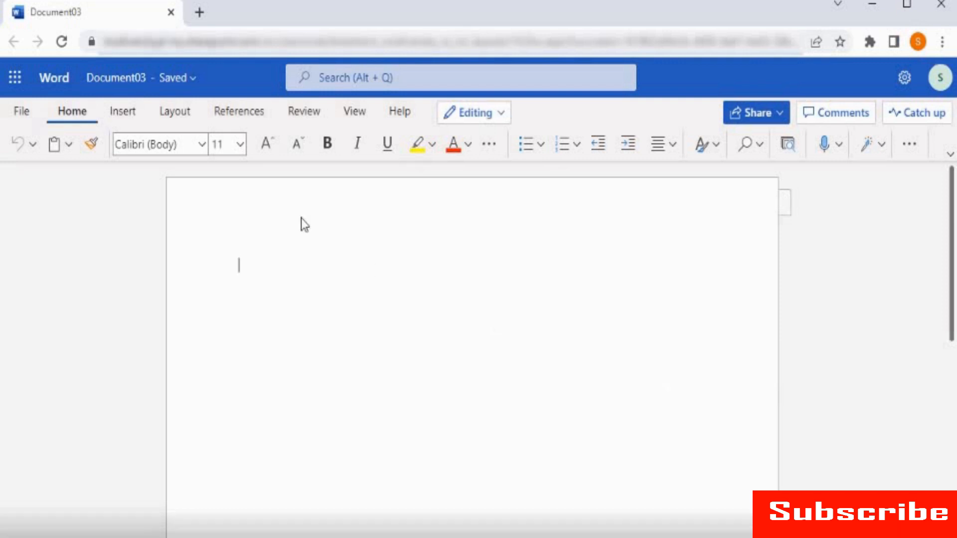
Step: Select the brochure photo and choose the businessman investor image from Online Pictures
{"action": "left_click", "coordinate": [122, 110]}
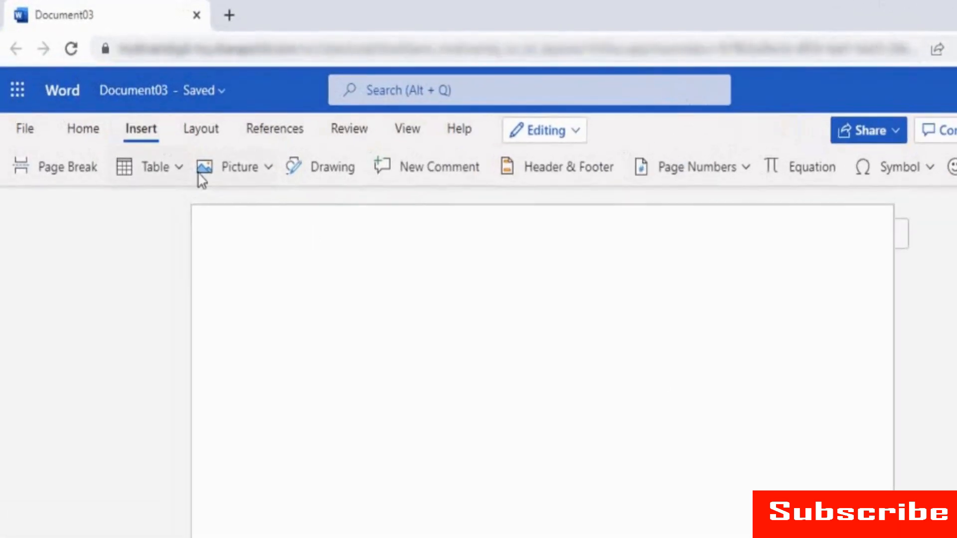
{"action": "left_click", "coordinate": [239, 166]}
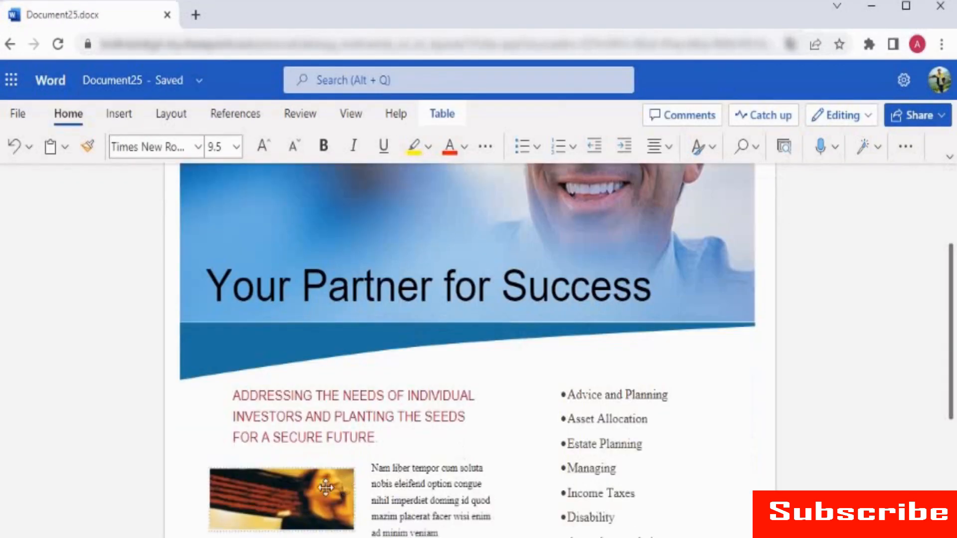
{"action": "left_click", "coordinate": [201, 146]}
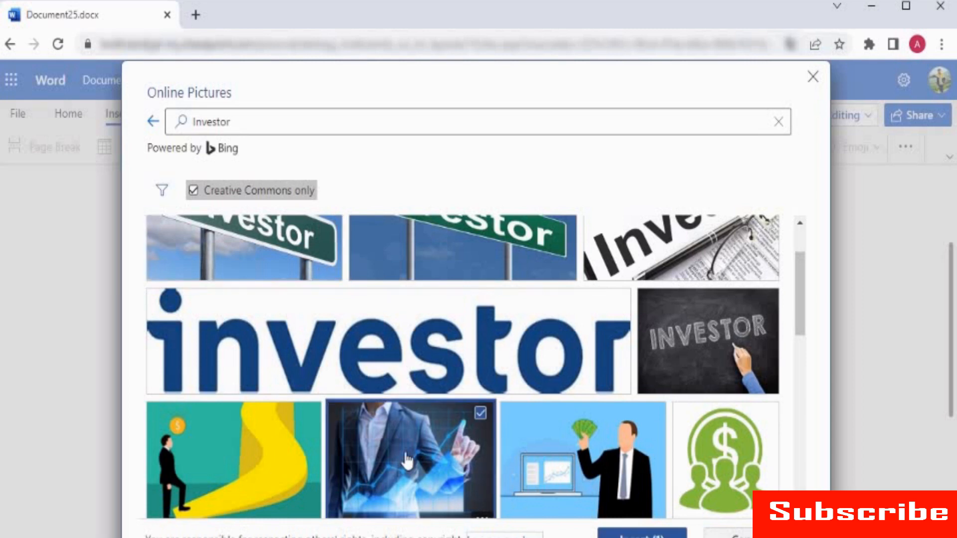
{"action": "left_click", "coordinate": [640, 536]}
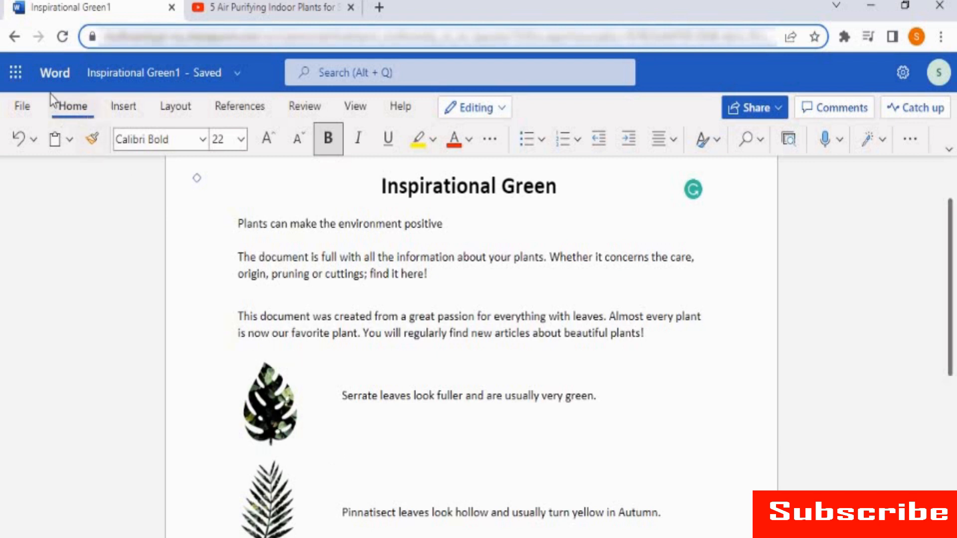
{"action": "mouse_move", "coordinate": [78, 89]}
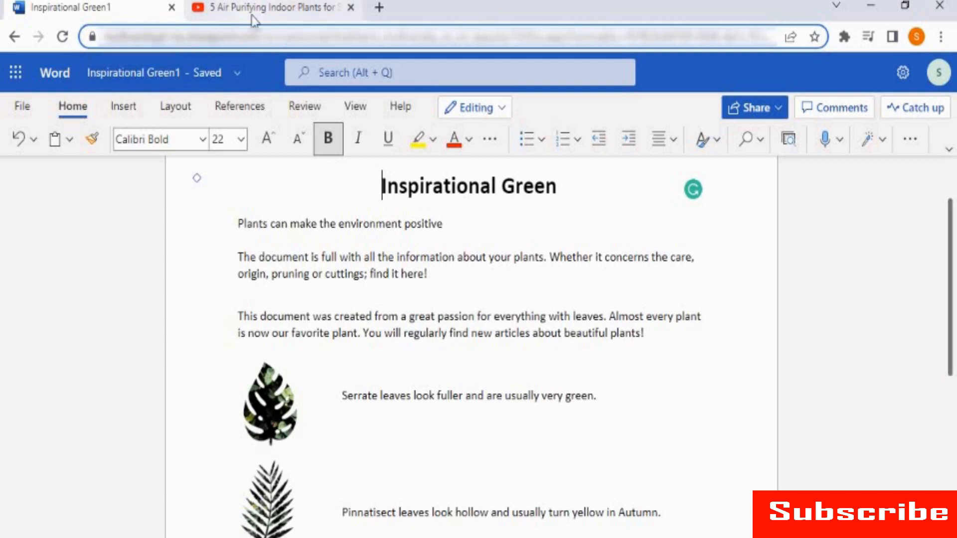
Step: Copy the share link of the '5 Air Purifying Indoor Plants' YouTube video
{"action": "left_click", "coordinate": [271, 7]}
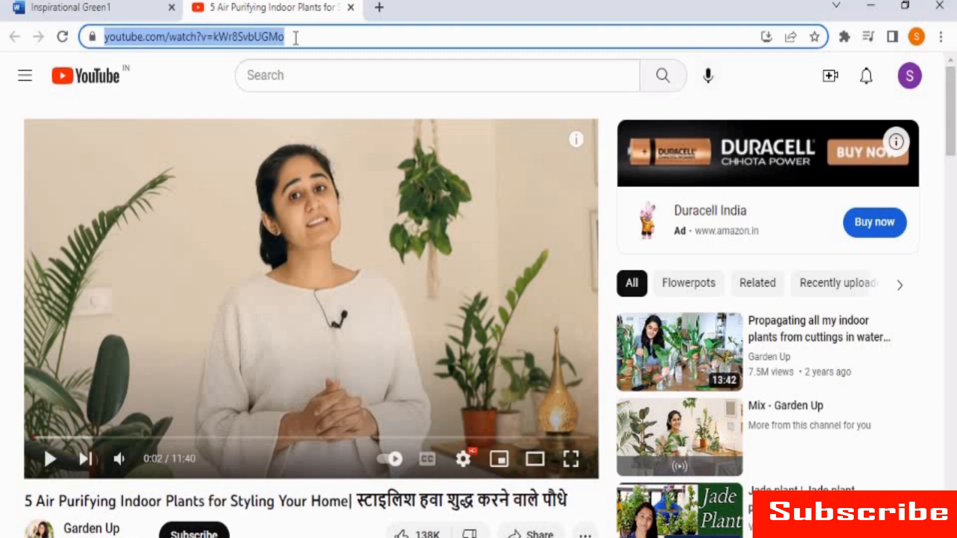
{"action": "mouse_move", "coordinate": [305, 83]}
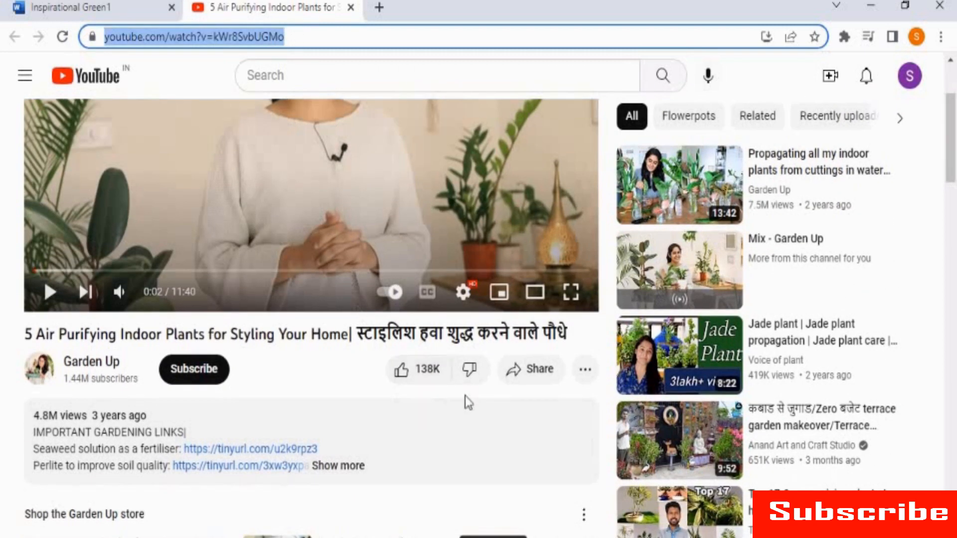
{"action": "left_click", "coordinate": [529, 369]}
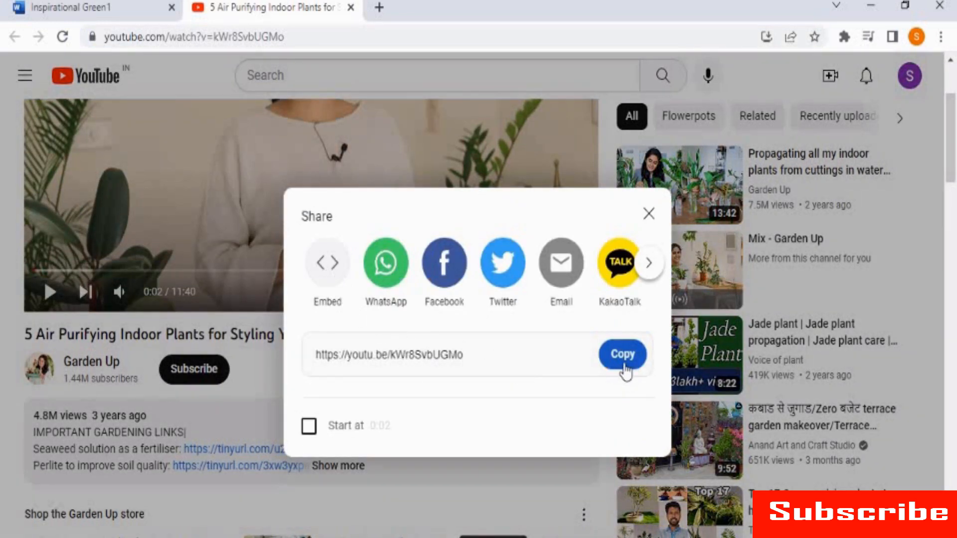
{"action": "left_click", "coordinate": [648, 213]}
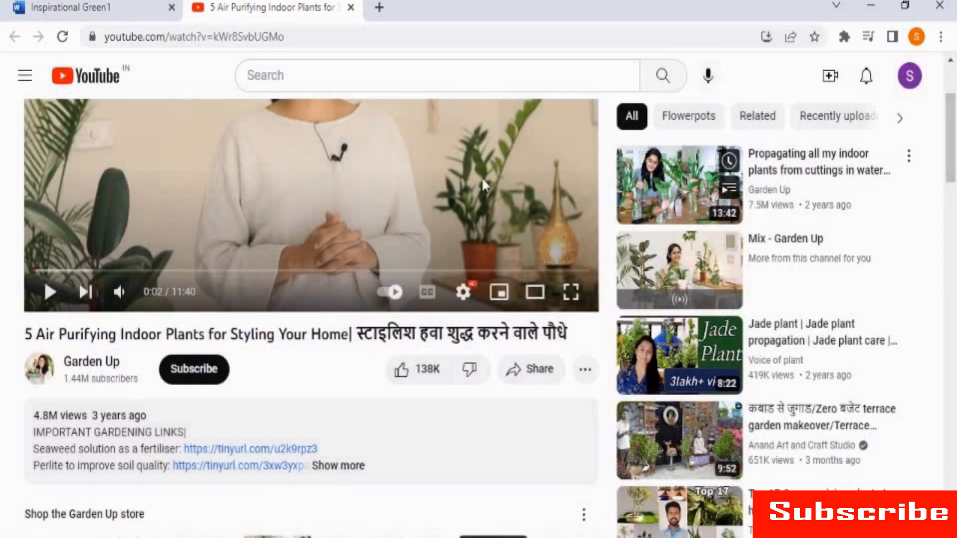
Step: Return to Inspirational Green and place the insertion point below the Pinnatisect leaves paragraph
{"action": "left_click", "coordinate": [94, 8]}
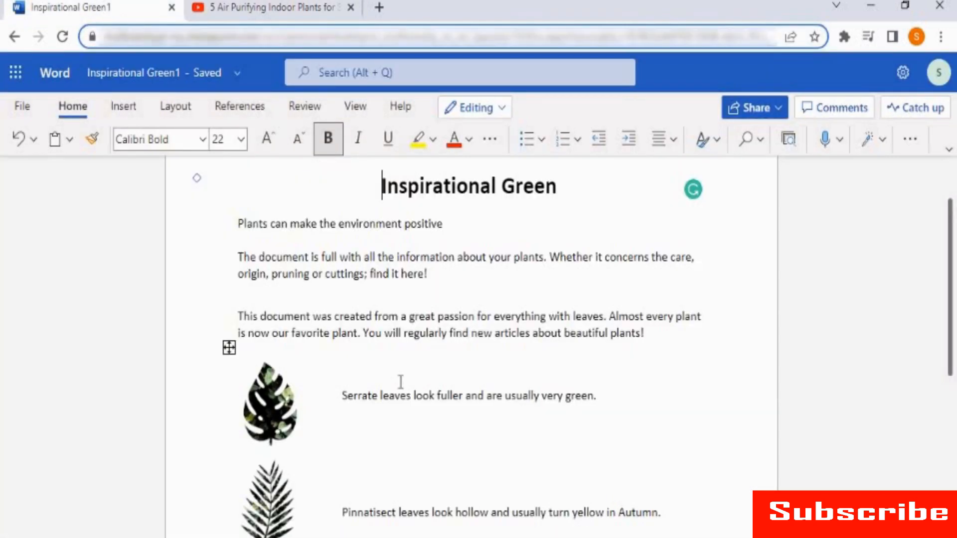
{"action": "scroll", "scroll_direction": "down", "scroll_amount": 3}
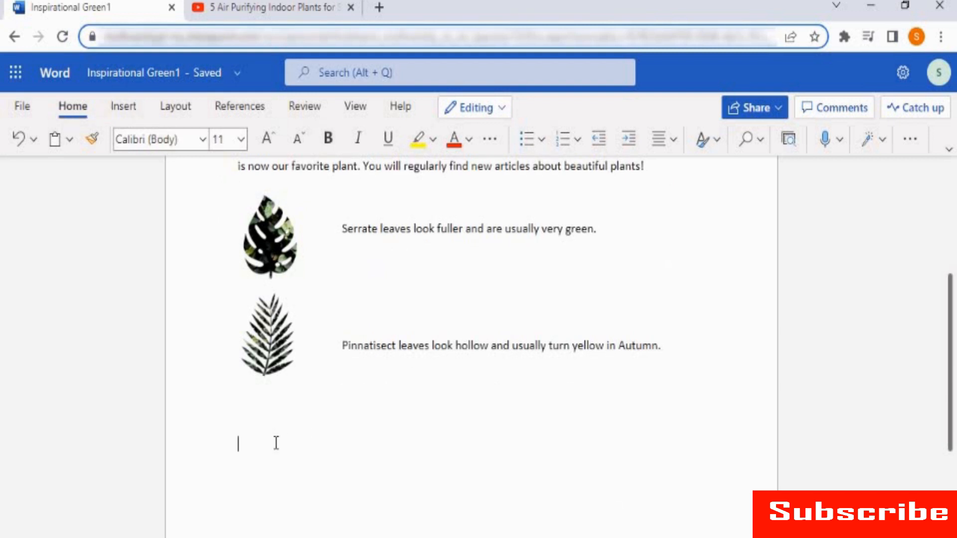
{"action": "left_click", "coordinate": [122, 105]}
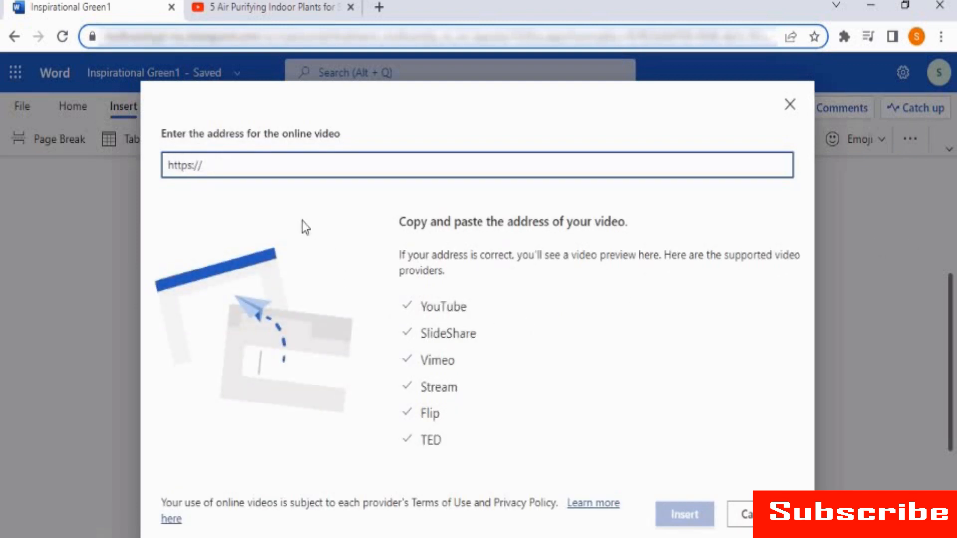
Step: Embed the YouTube video kWr8SvbUGMo by its address and start playing it in the document
{"action": "type", "text": "https://www.youtube.com/watch?v=kWr8SvbUGMo"}
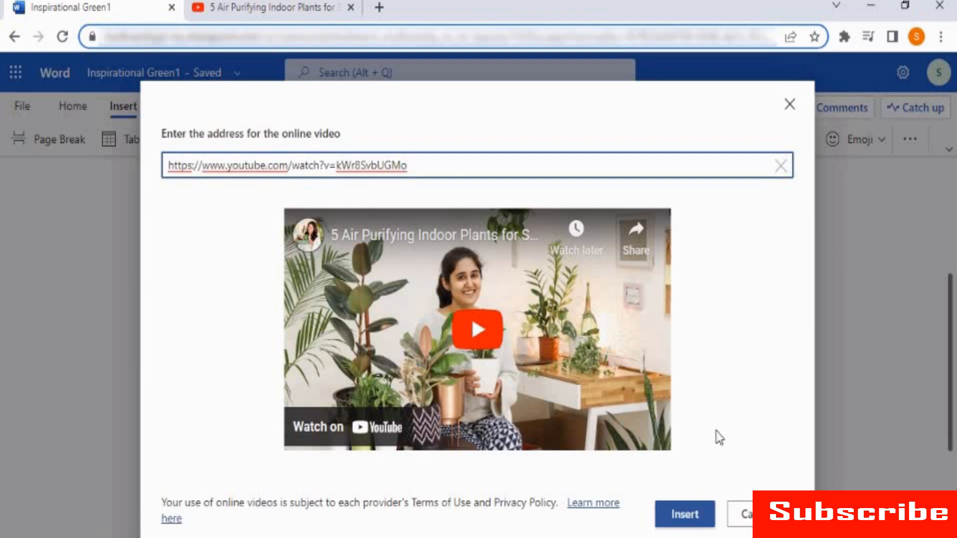
{"action": "mouse_move", "coordinate": [671, 485]}
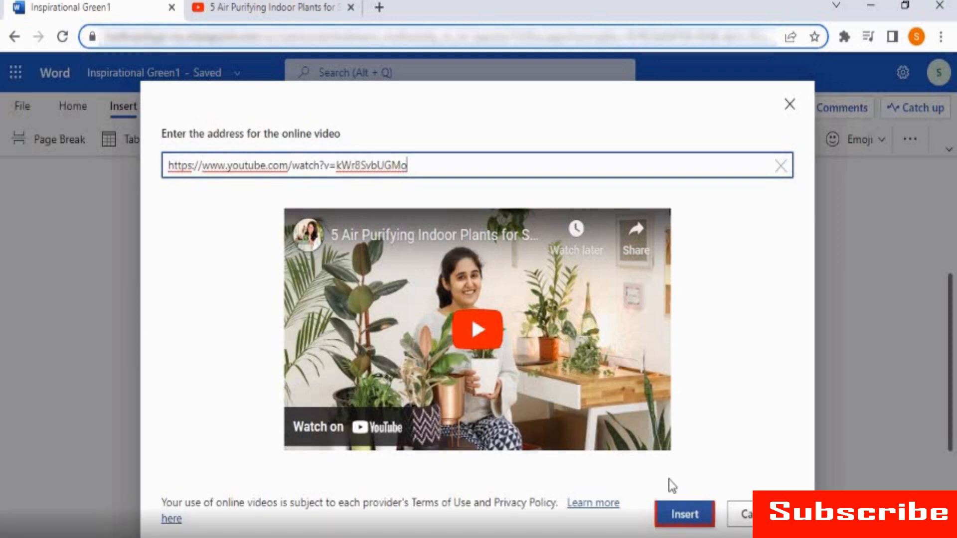
{"action": "left_click", "coordinate": [684, 514]}
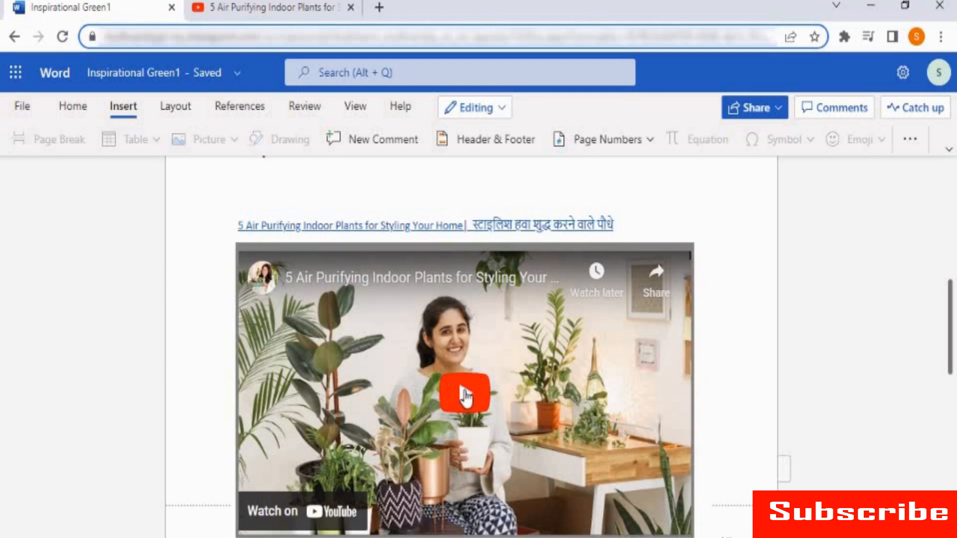
{"action": "left_click", "coordinate": [463, 392]}
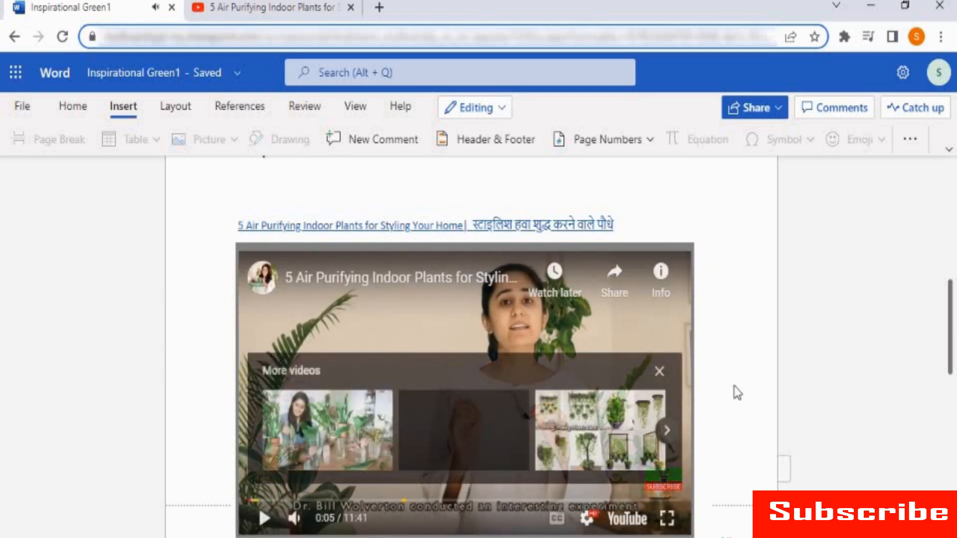
{"action": "scroll", "scroll_direction": "down", "scroll_amount": 3}
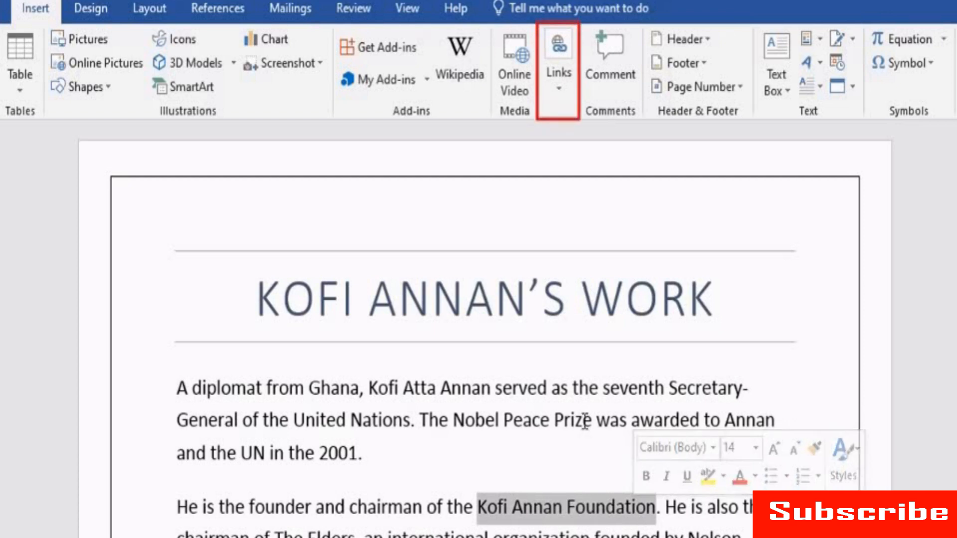
Step: Link 'Kofi Annan Foundation' to the pasted web address via Insert > Links
{"action": "left_click", "coordinate": [557, 67]}
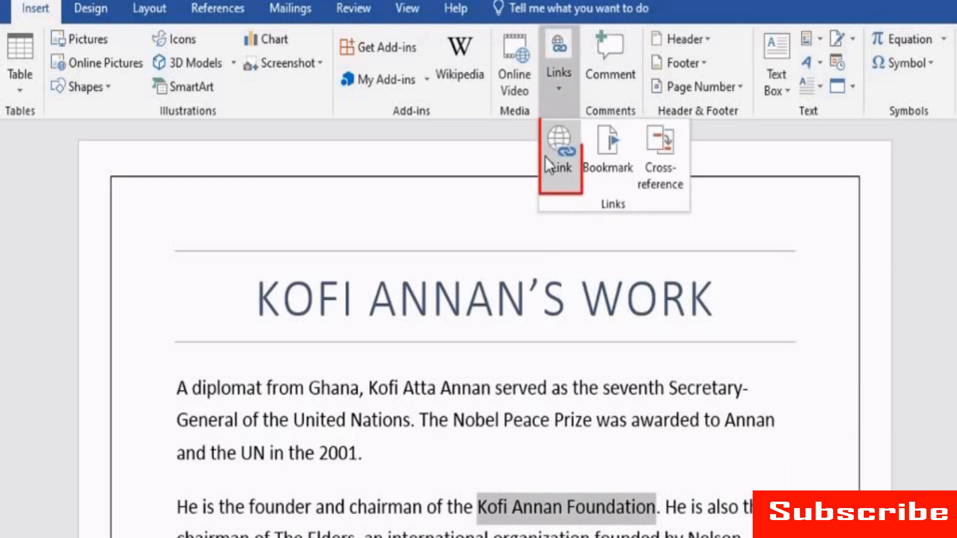
{"action": "left_click", "coordinate": [558, 149]}
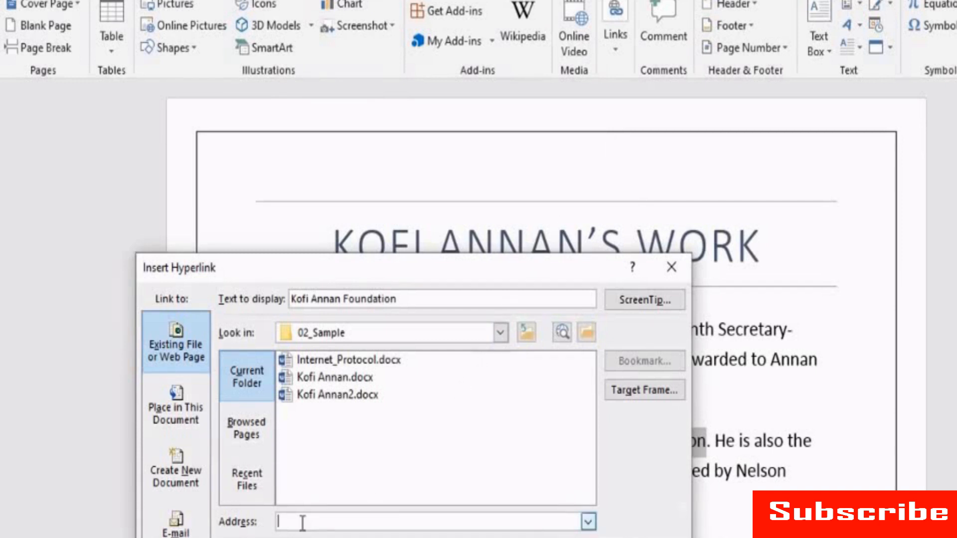
{"action": "left_click", "coordinate": [434, 522]}
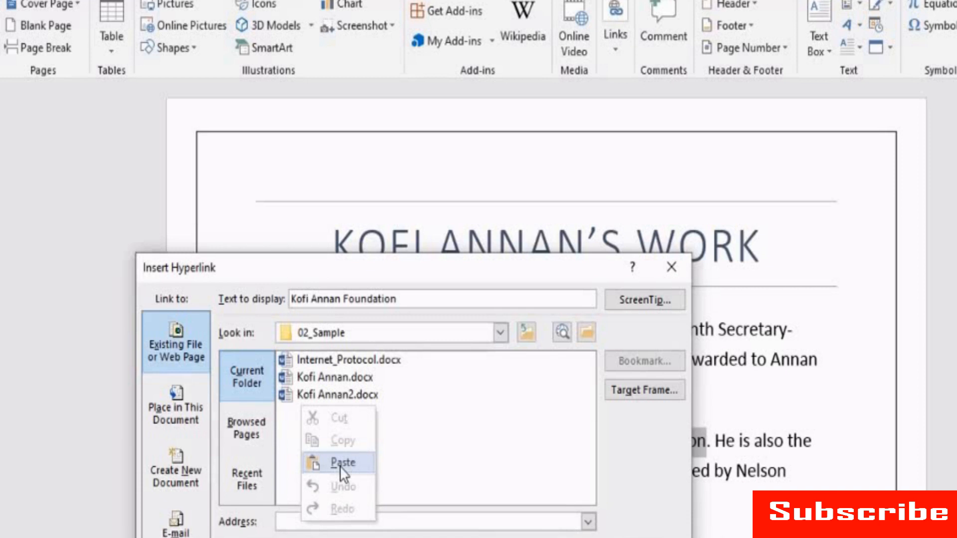
{"action": "left_click", "coordinate": [343, 461]}
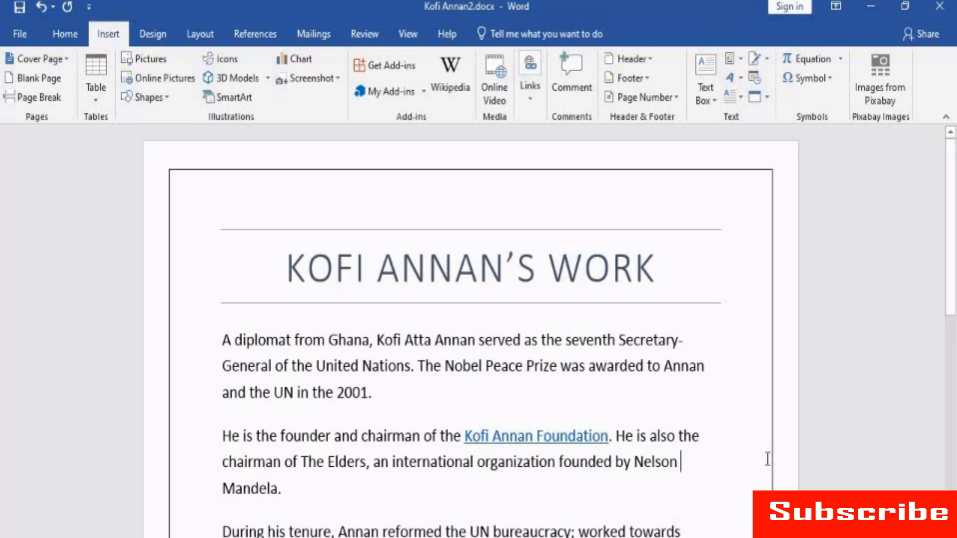
Step: Link the word 'here' in the final sentence to the Kofi Annan.docx file
{"action": "scroll", "scroll_direction": "down", "scroll_amount": 3}
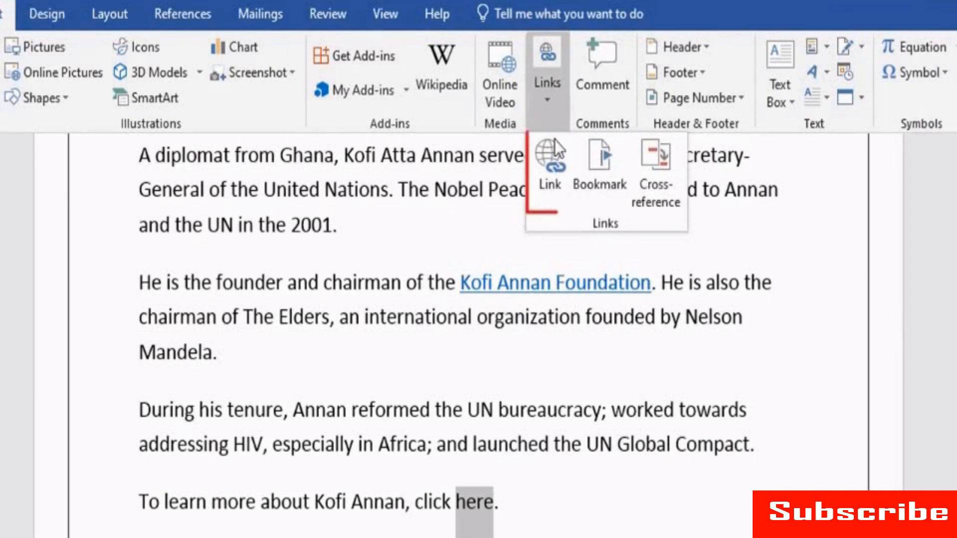
{"action": "left_click", "coordinate": [549, 163]}
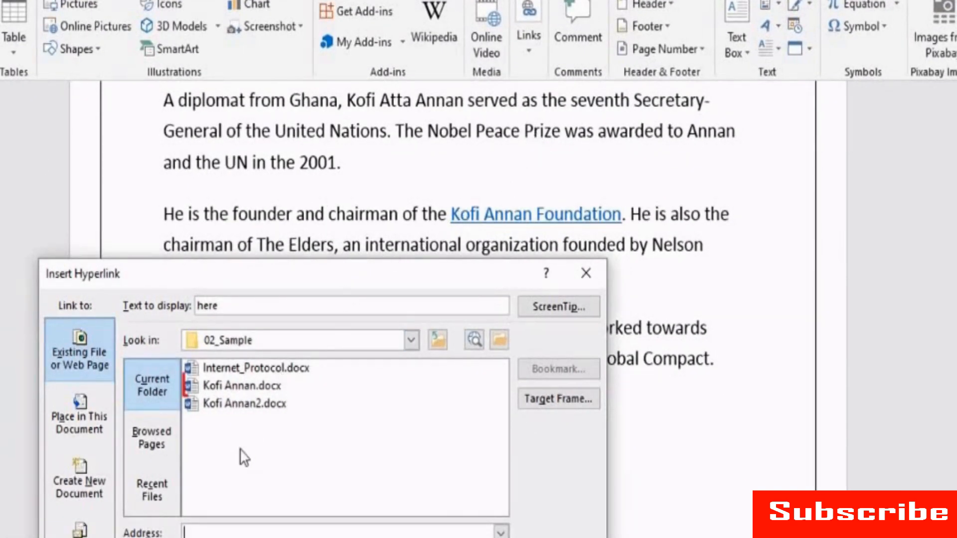
{"action": "left_click", "coordinate": [243, 384]}
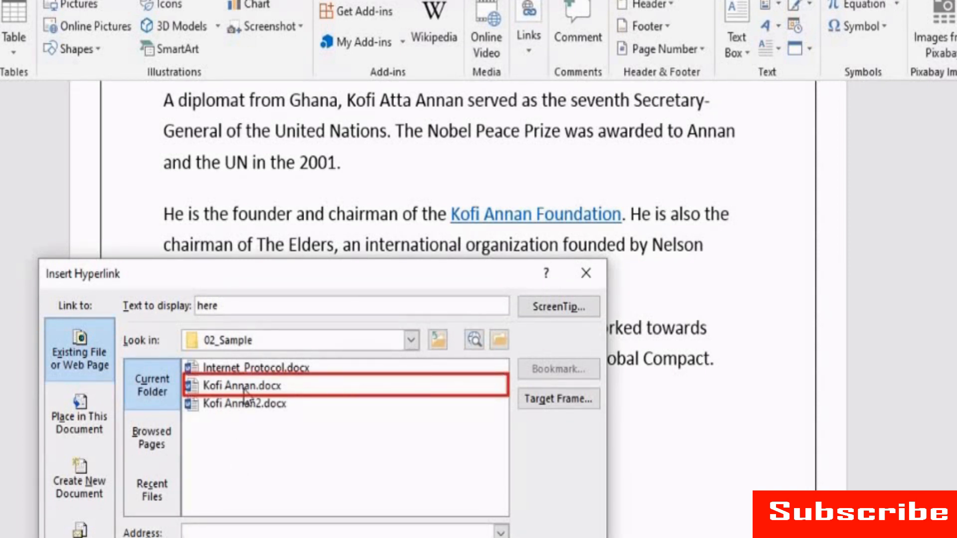
{"action": "left_click", "coordinate": [245, 384]}
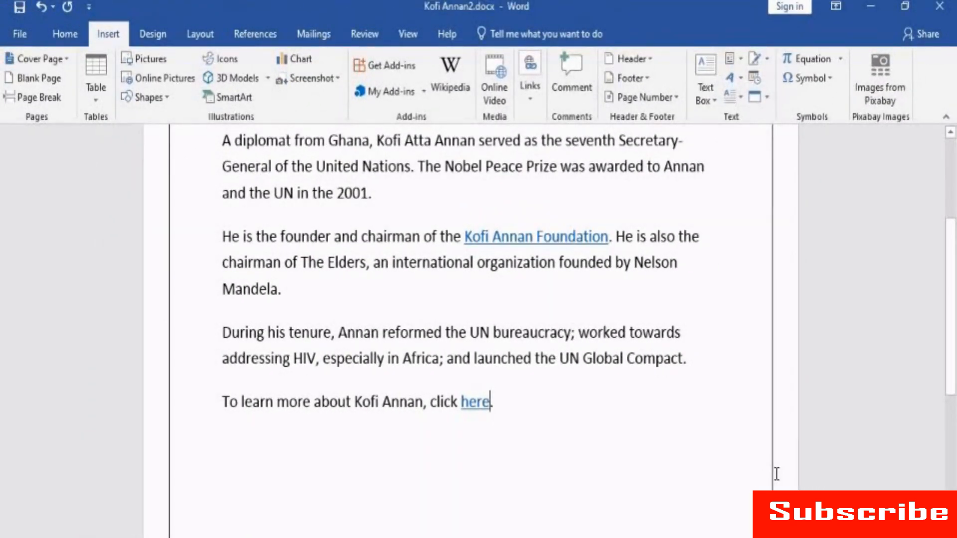
{"action": "mouse_move", "coordinate": [560, 241]}
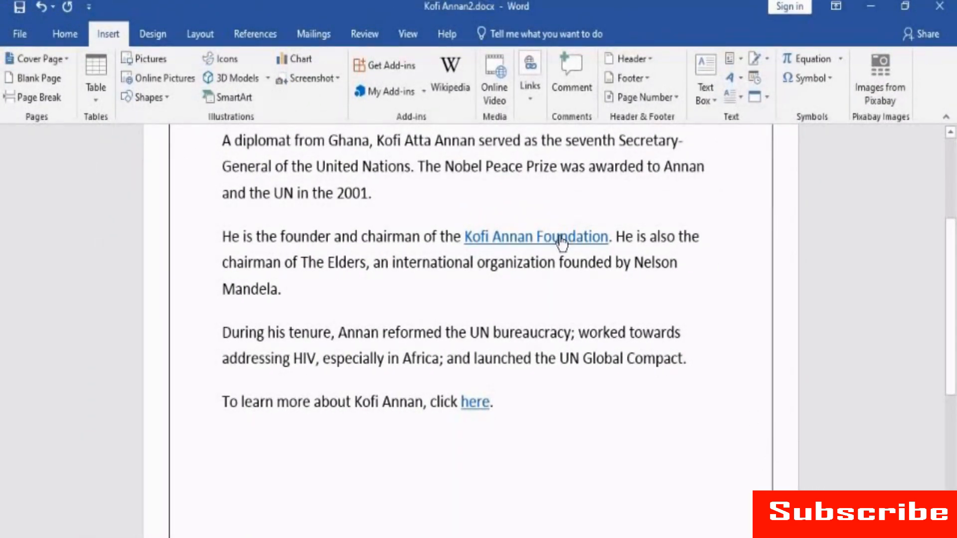
Step: Follow the Kofi Annan Foundation hyperlink from the document
{"action": "double_click", "coordinate": [535, 236]}
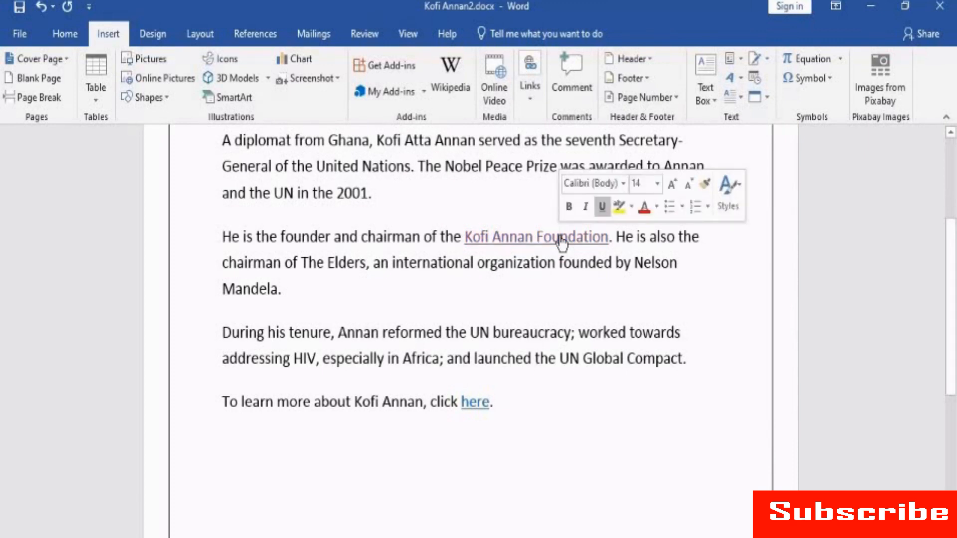
{"action": "left_click", "coordinate": [535, 237]}
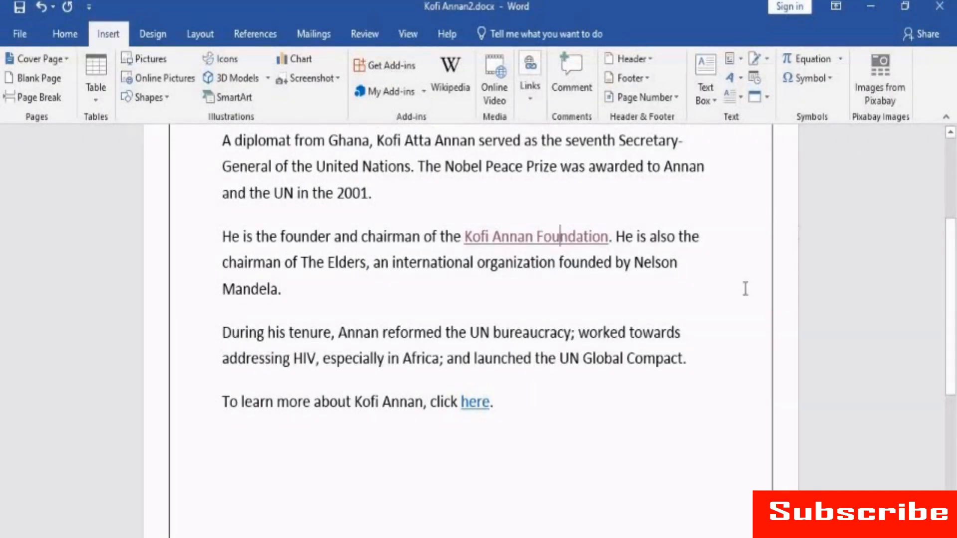
{"action": "mouse_move", "coordinate": [614, 409]}
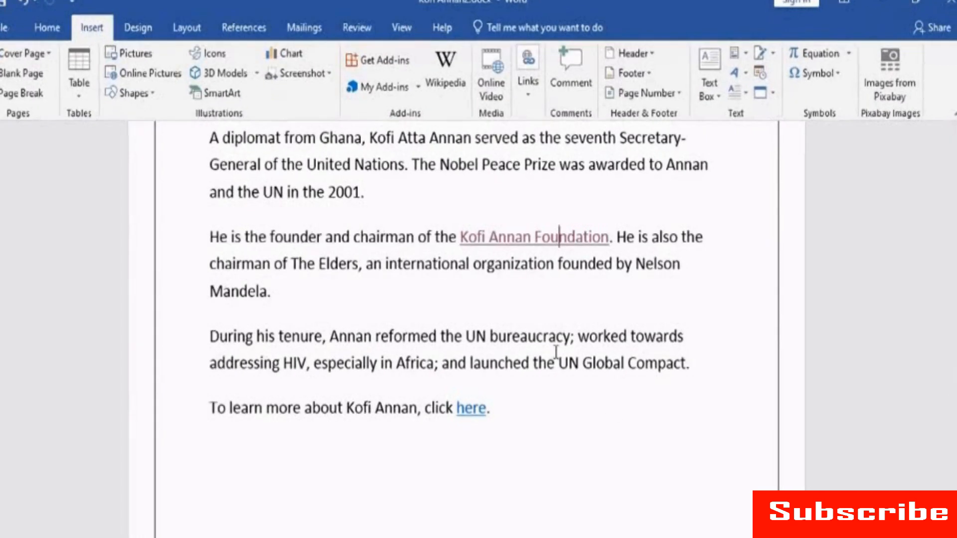
Step: Review the Kofi Annan Foundation link in Edit Hyperlink and remove the link
{"action": "double_click", "coordinate": [535, 237]}
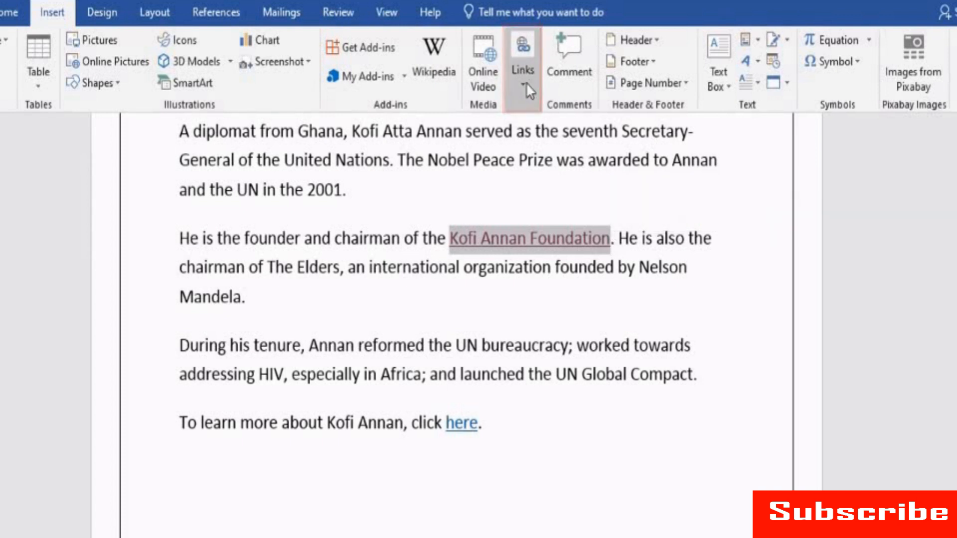
{"action": "left_click", "coordinate": [523, 60]}
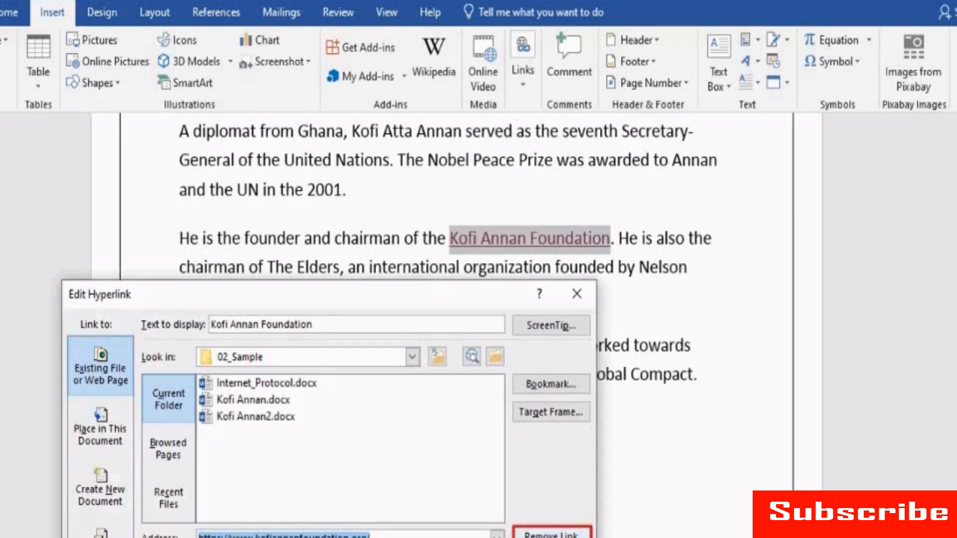
{"action": "left_click", "coordinate": [551, 532]}
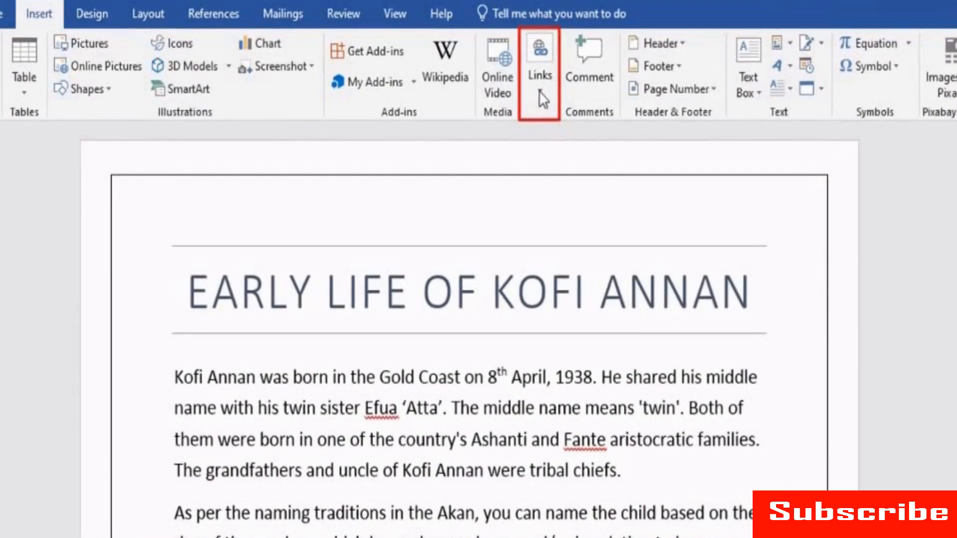
Step: Add a bookmark named EarlyLife on 'Kofi Annan was born in the Gold Coast'
{"action": "left_click", "coordinate": [538, 61]}
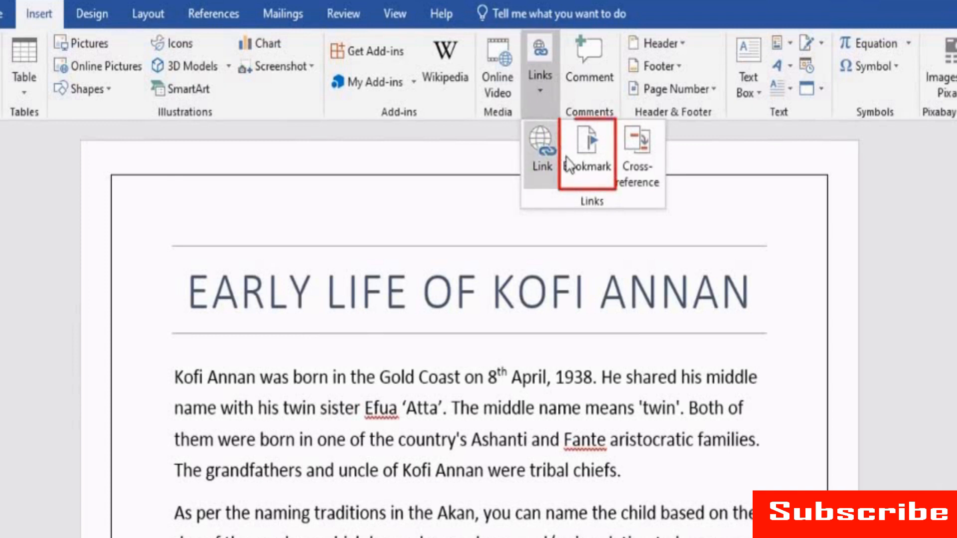
{"action": "mouse_move", "coordinate": [585, 149]}
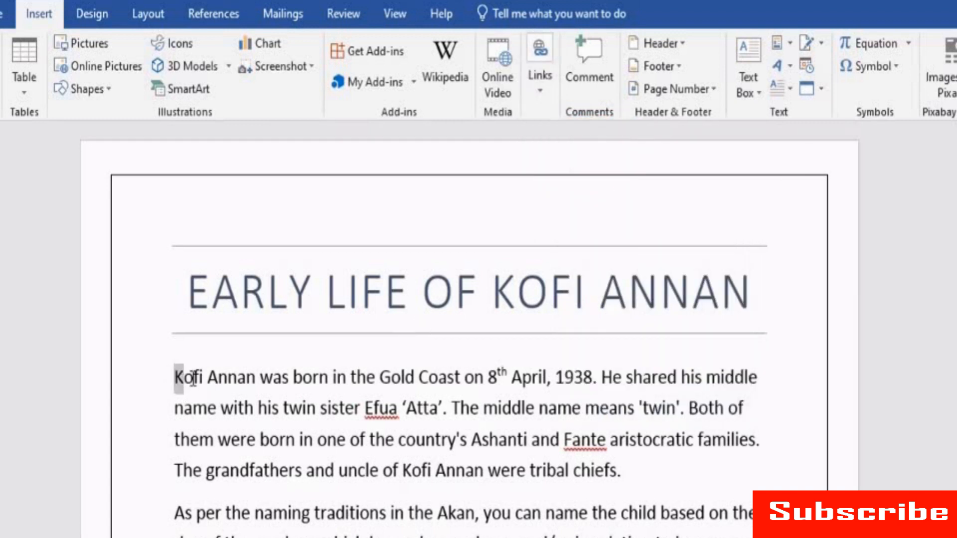
{"action": "left_click", "coordinate": [540, 64]}
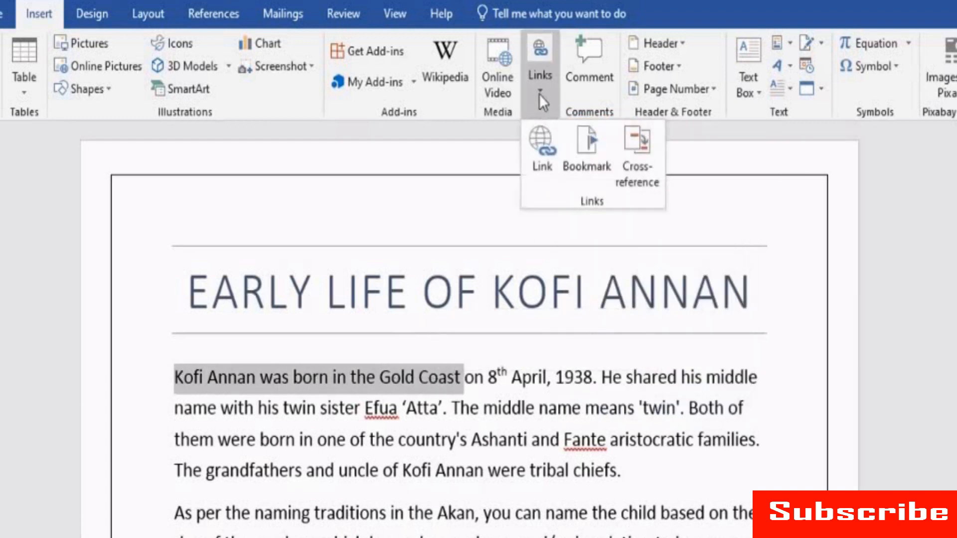
{"action": "left_click", "coordinate": [585, 150]}
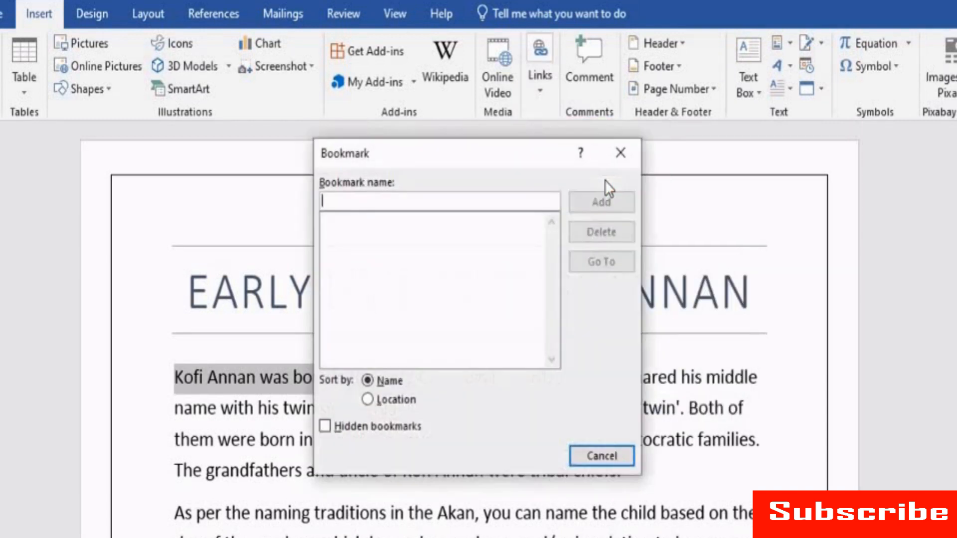
{"action": "mouse_move", "coordinate": [348, 200]}
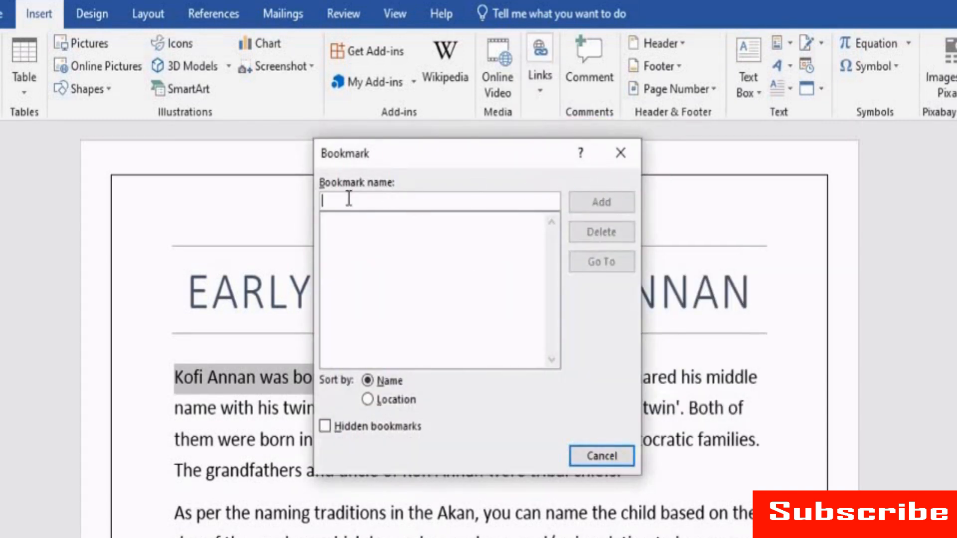
{"action": "type", "text": "Early Life"}
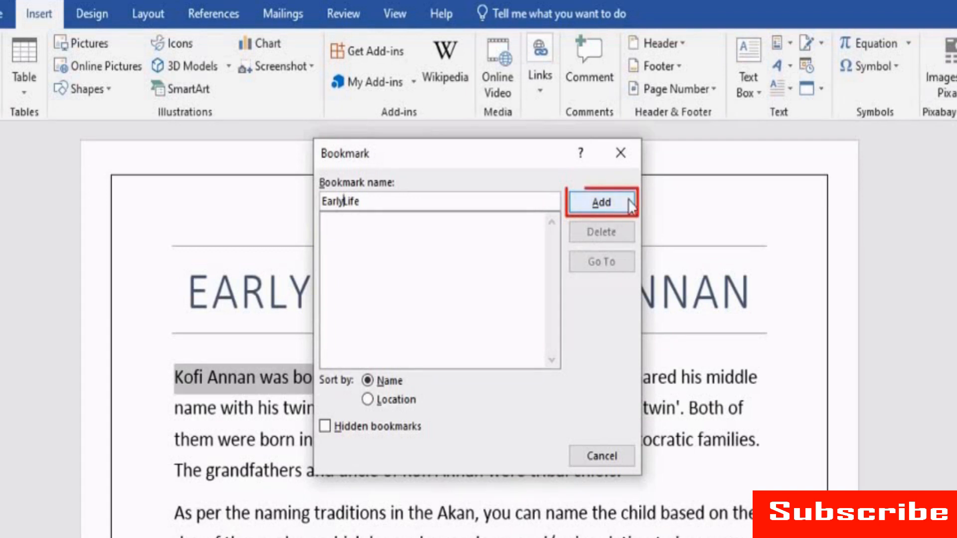
{"action": "left_click", "coordinate": [600, 202]}
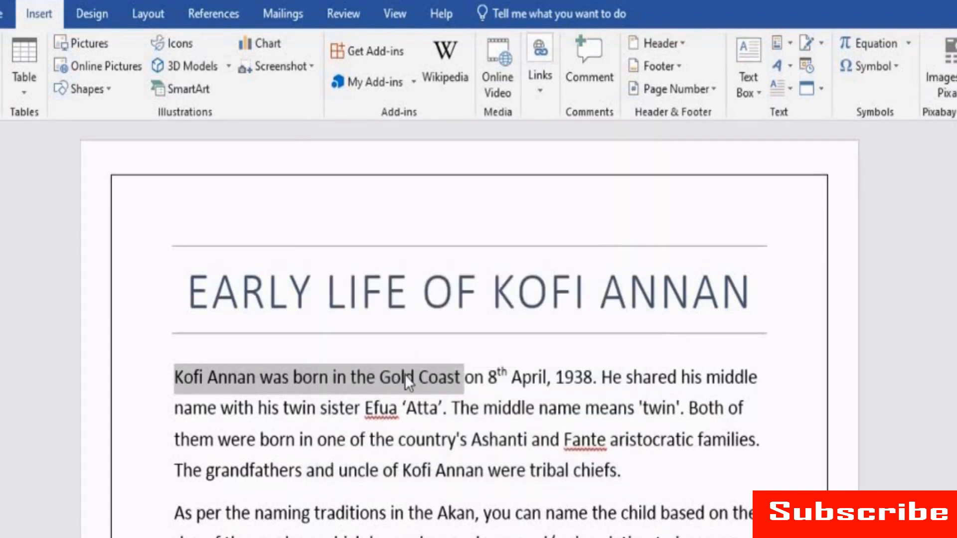
Step: Jump to the EarlyLife bookmarked text from the Bookmark list
{"action": "left_click", "coordinate": [539, 67]}
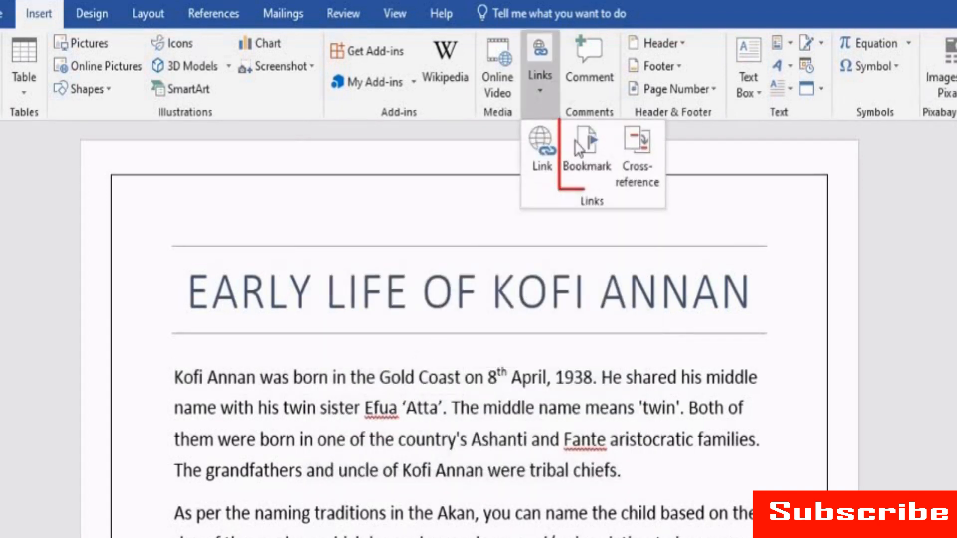
{"action": "left_click", "coordinate": [585, 150]}
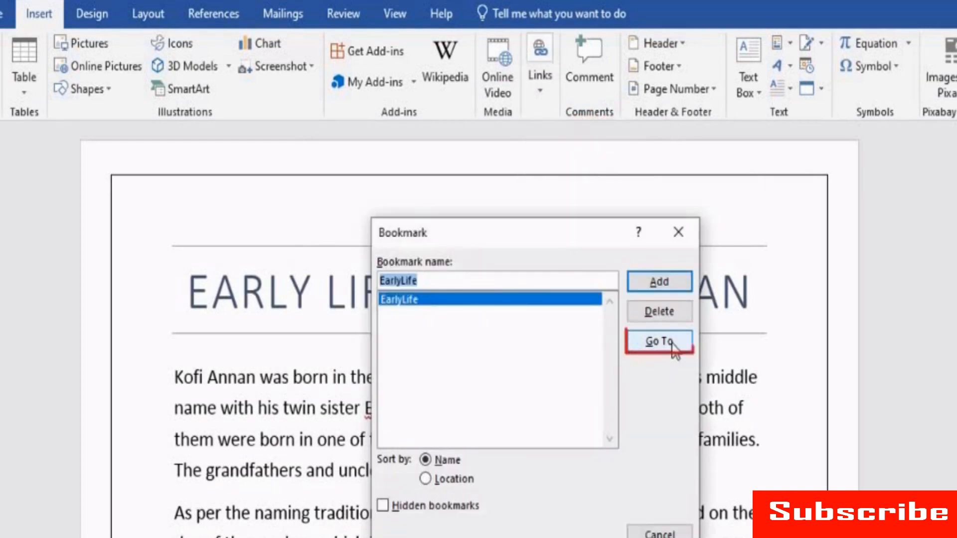
{"action": "left_click", "coordinate": [659, 341]}
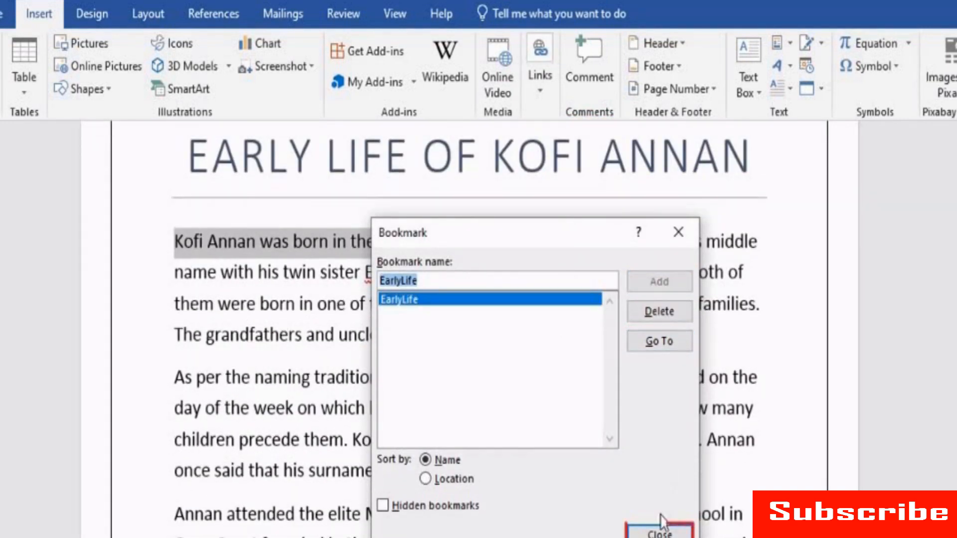
{"action": "left_click", "coordinate": [659, 533]}
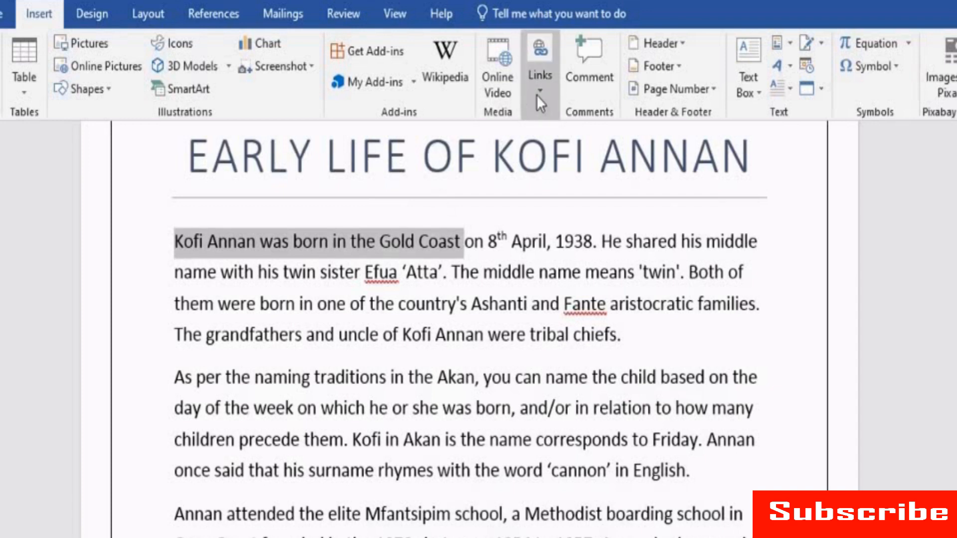
Step: Delete the EarlyLife bookmark and close the Bookmark window
{"action": "left_click", "coordinate": [539, 67]}
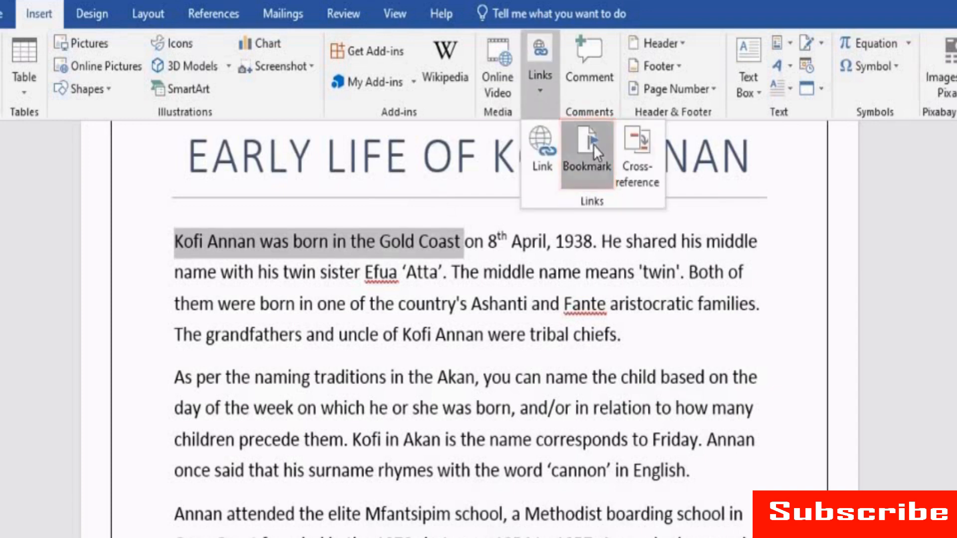
{"action": "left_click", "coordinate": [585, 156]}
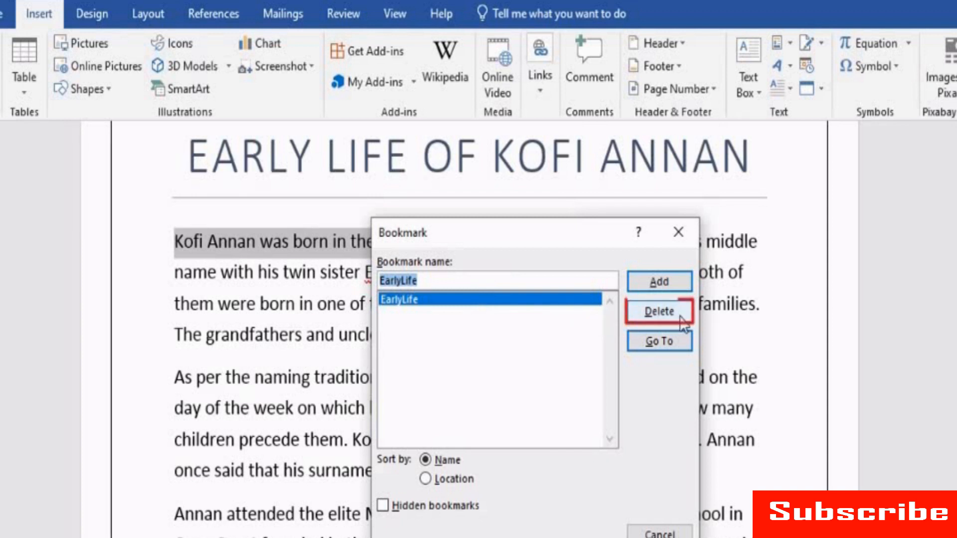
{"action": "left_click", "coordinate": [659, 311]}
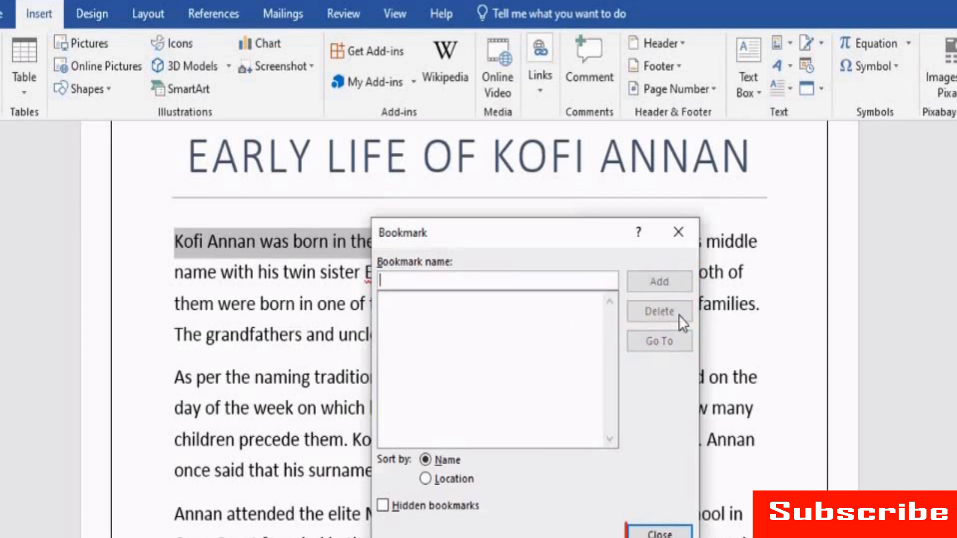
{"action": "left_click", "coordinate": [658, 534]}
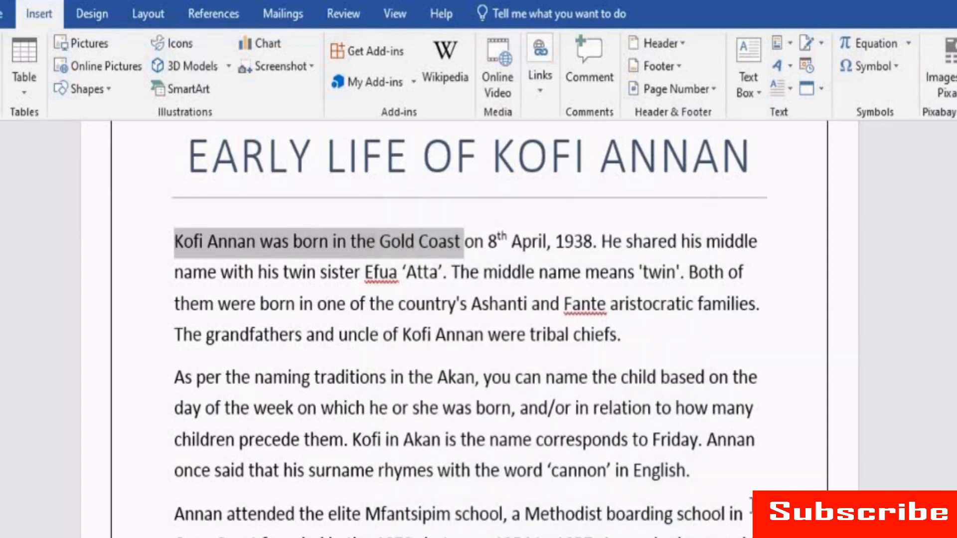
Step: Switch to Internet_Protocol.docx and scroll to the Versions section with Links options shown
{"action": "left_click", "coordinate": [735, 509]}
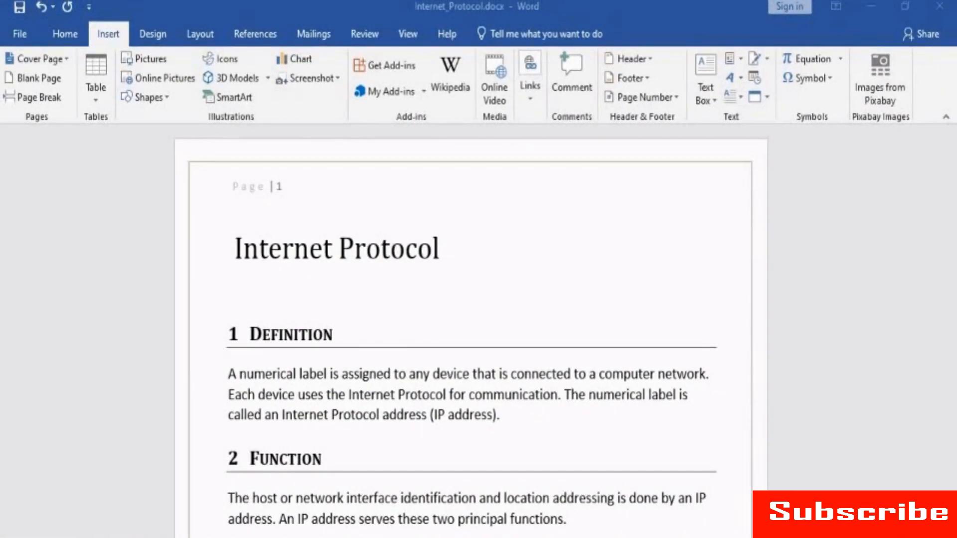
{"action": "left_click", "coordinate": [529, 73]}
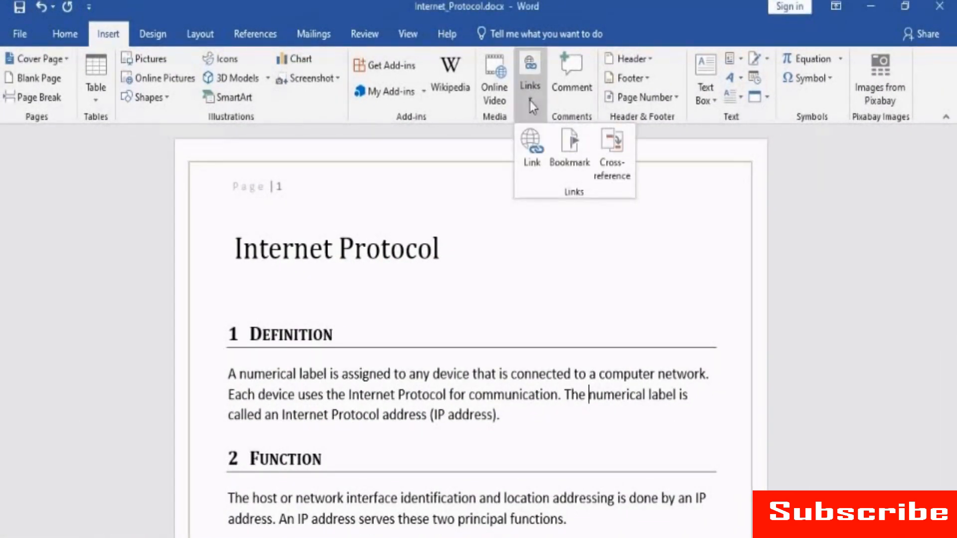
{"action": "mouse_move", "coordinate": [612, 152]}
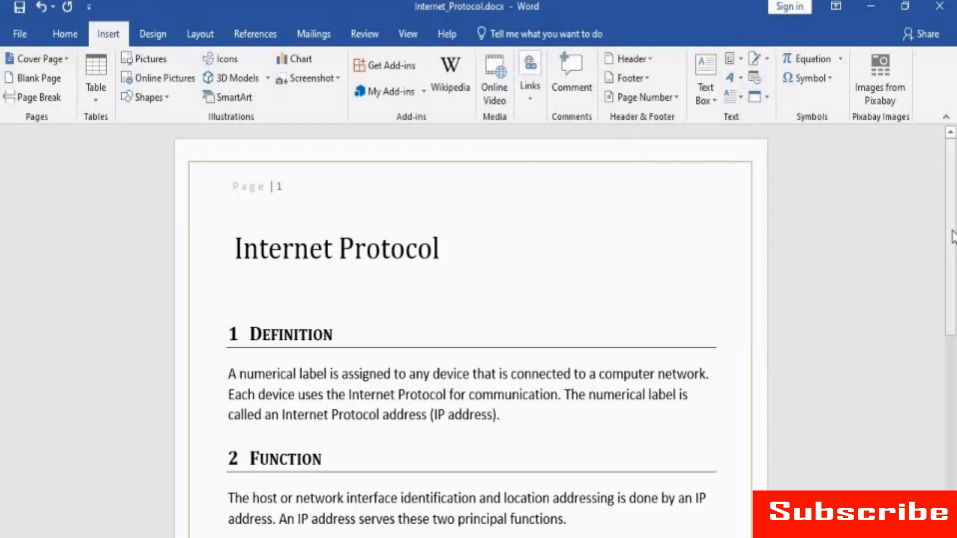
{"action": "scroll", "scroll_direction": "down", "scroll_amount": 3}
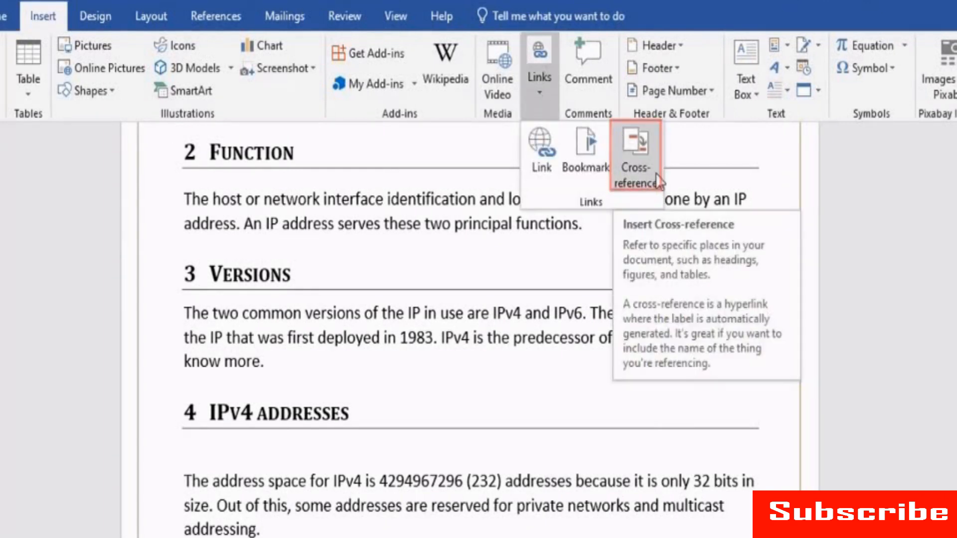
Step: Insert a Heading cross-reference showing Above/below that targets '4 IPv4 addresses'
{"action": "left_click", "coordinate": [635, 149]}
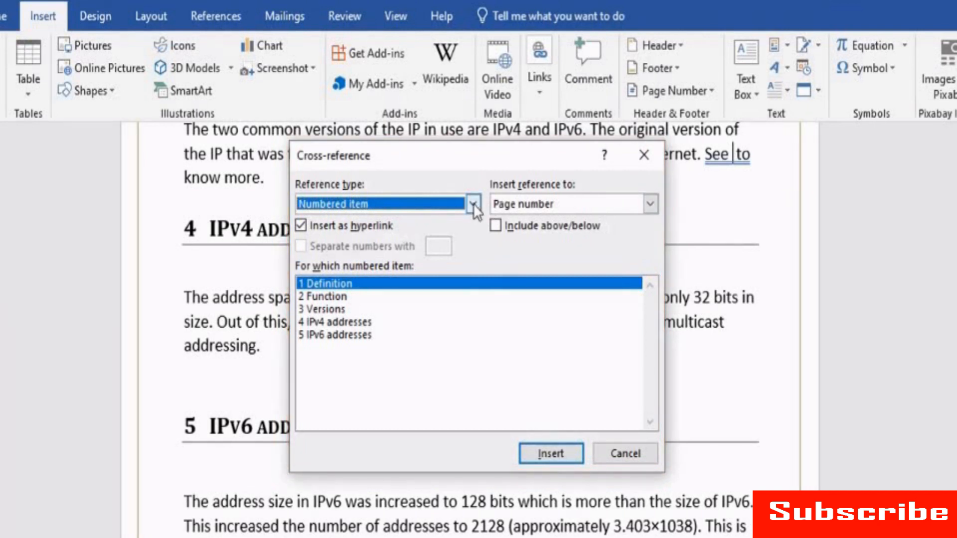
{"action": "left_click", "coordinate": [471, 203]}
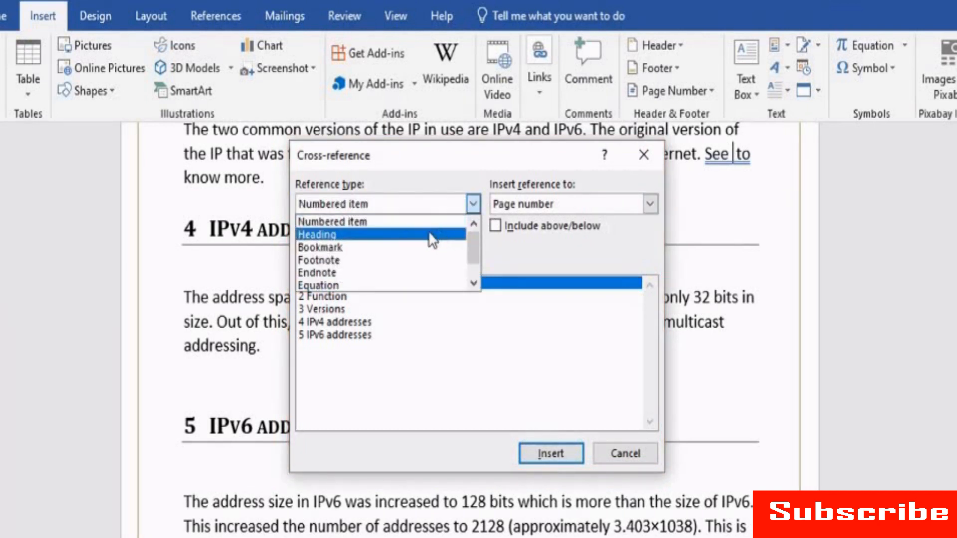
{"action": "left_click", "coordinate": [317, 234]}
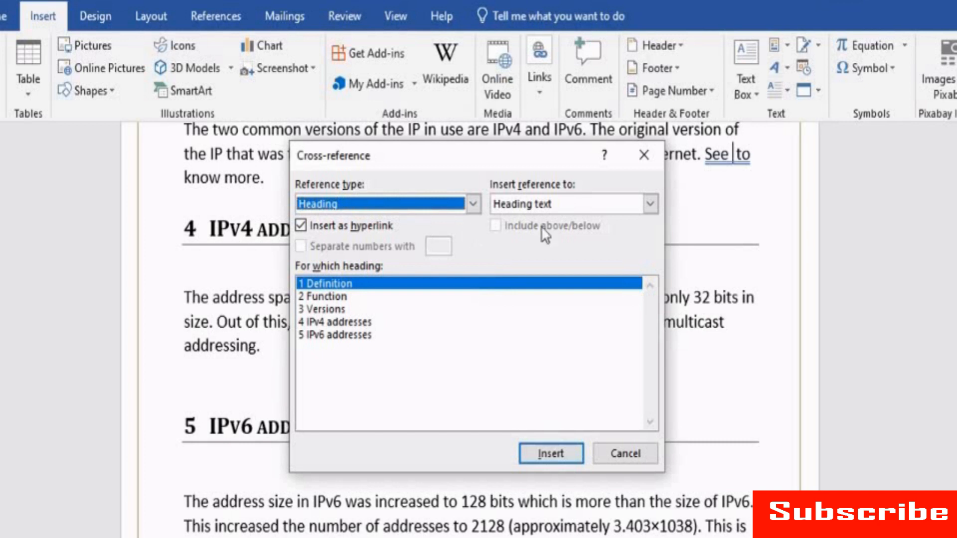
{"action": "left_click", "coordinate": [649, 203]}
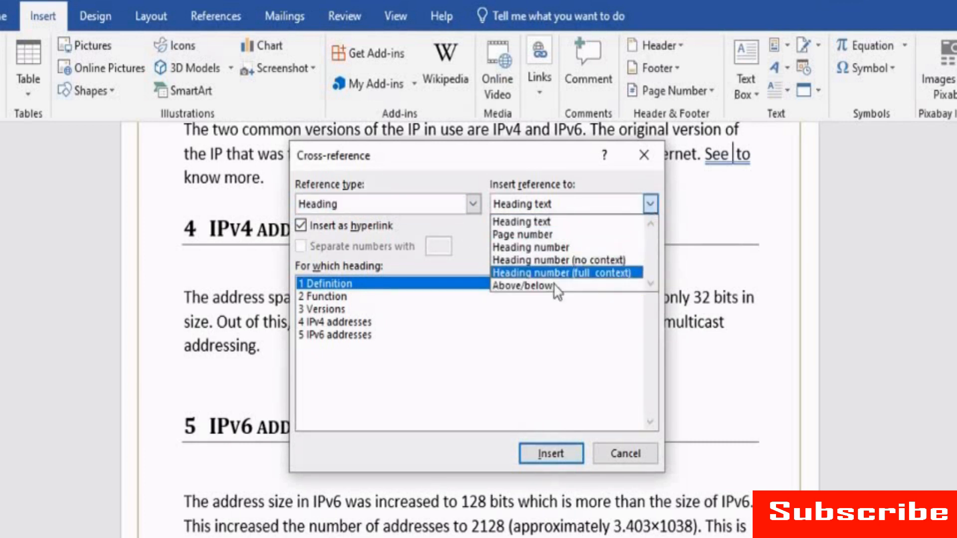
{"action": "left_click", "coordinate": [526, 286]}
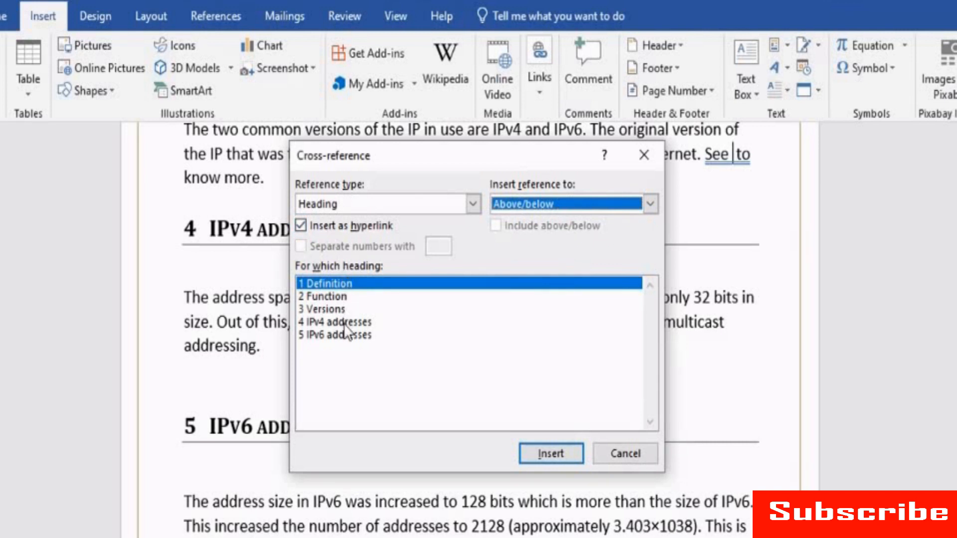
{"action": "left_click", "coordinate": [348, 322]}
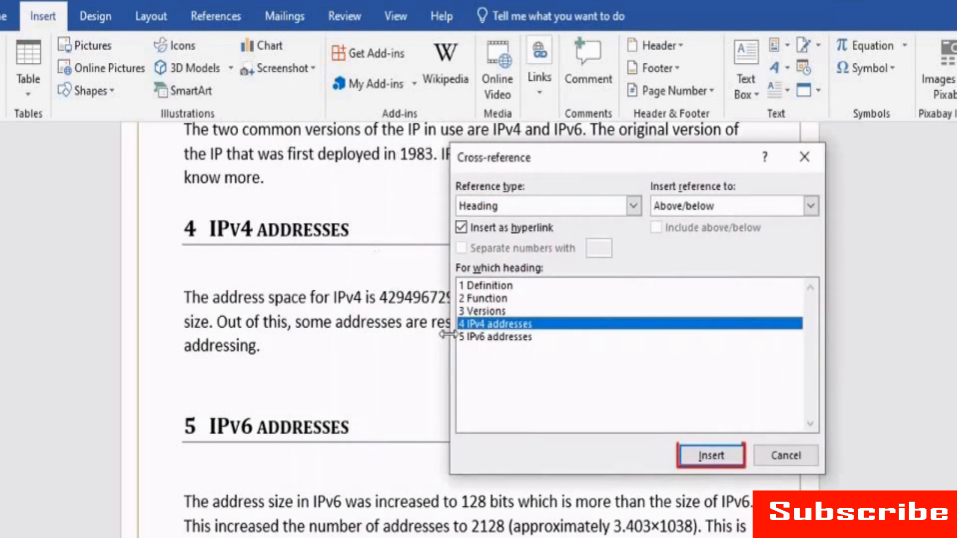
{"action": "left_click", "coordinate": [711, 456]}
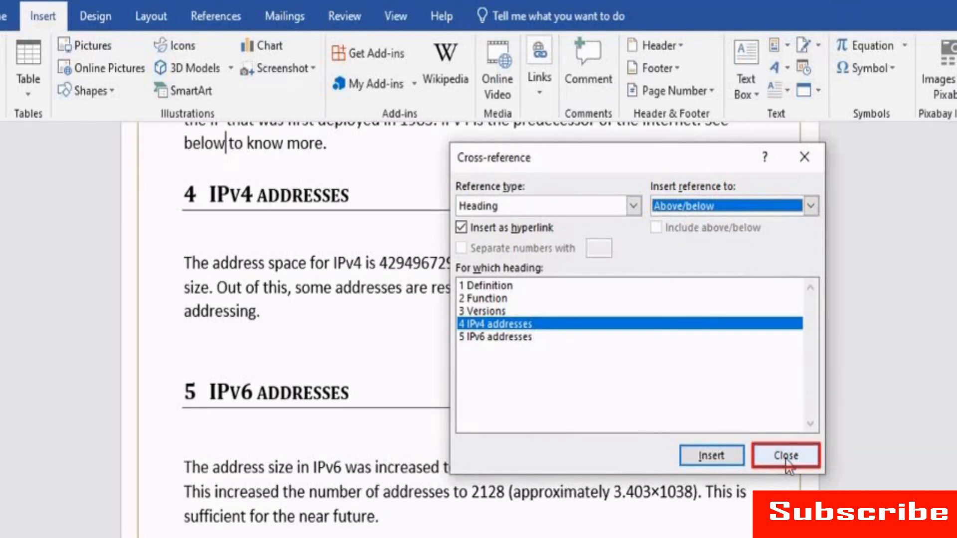
{"action": "left_click", "coordinate": [786, 456]}
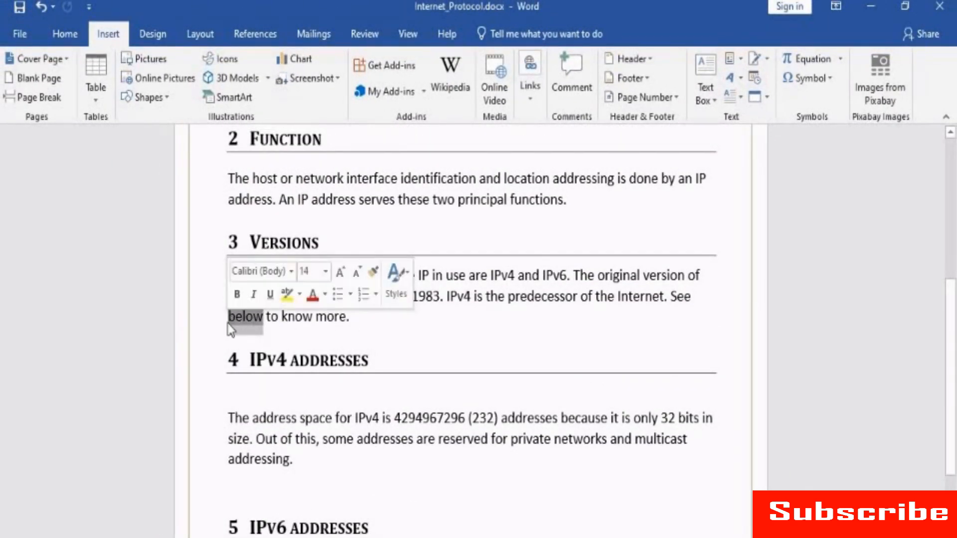
Step: Colour the cross-referenced word 'below' red in the Versions paragraph
{"action": "left_click", "coordinate": [64, 34]}
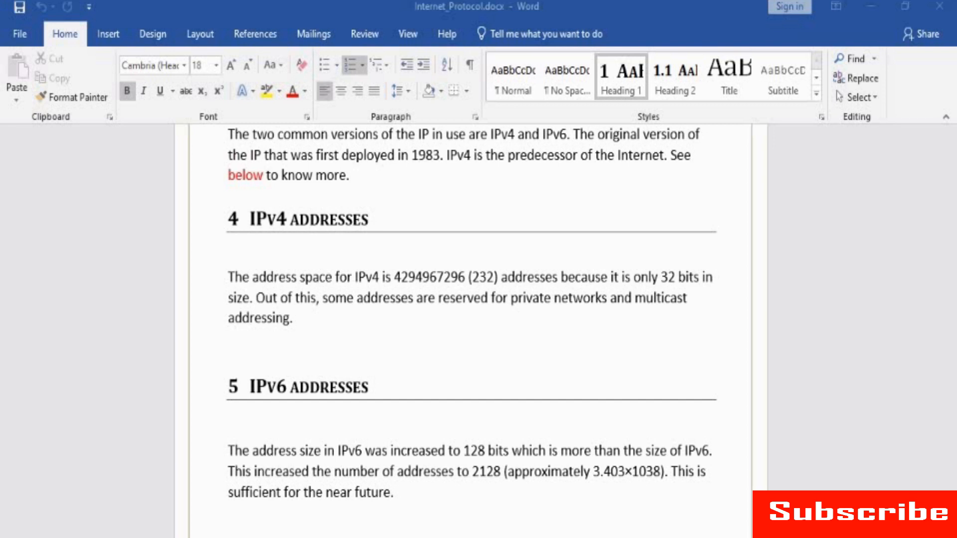
{"action": "left_click", "coordinate": [92, 35]}
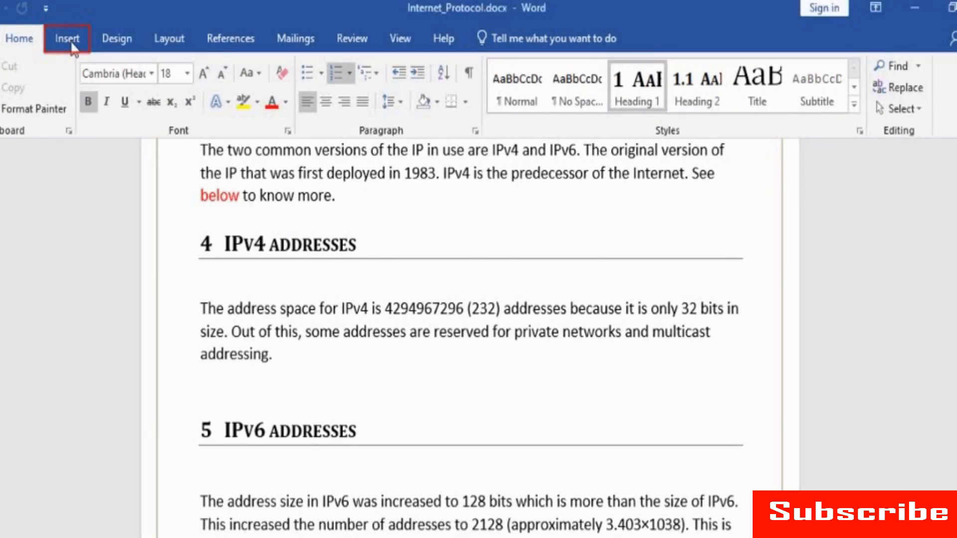
Step: Comment 'Need to add more information' on the Function heading and resolve it
{"action": "left_click", "coordinate": [65, 38]}
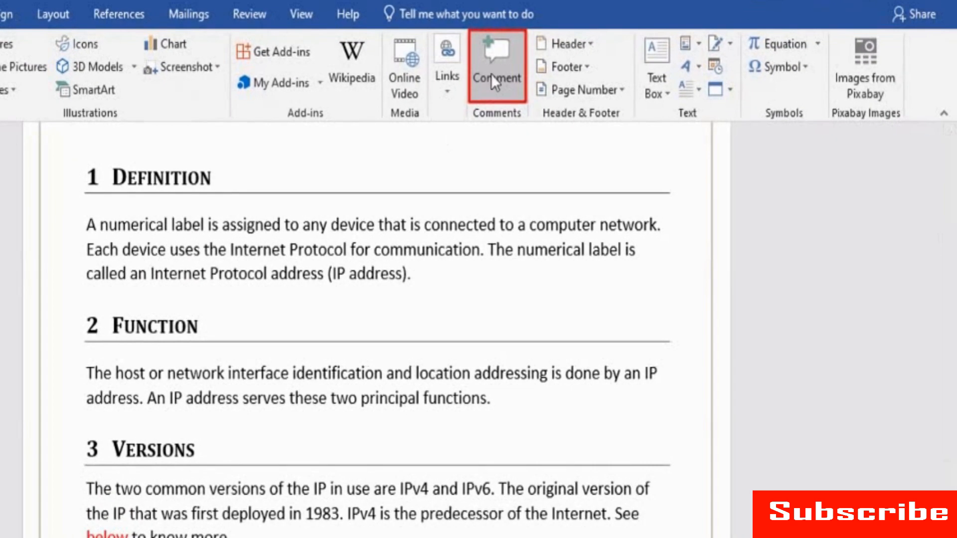
{"action": "left_click", "coordinate": [496, 61]}
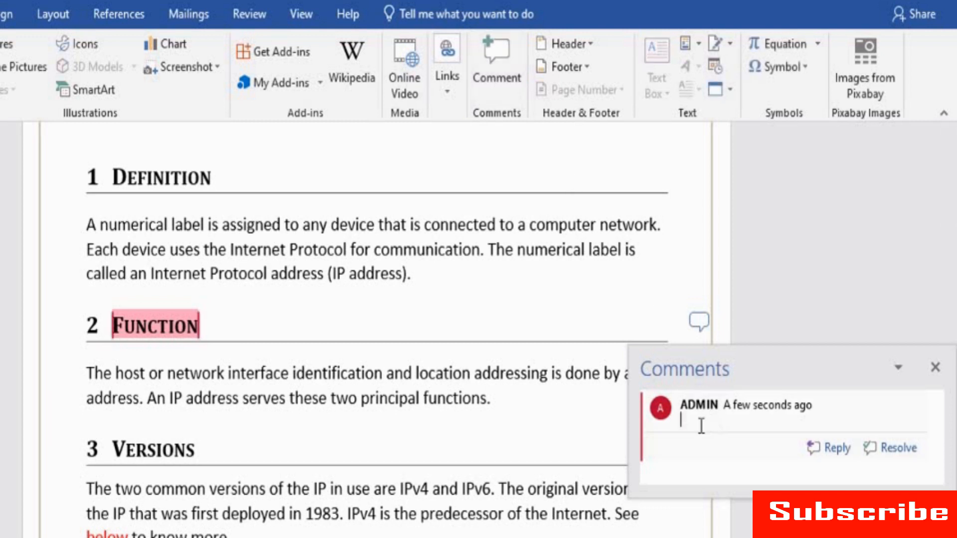
{"action": "type", "text": "Need to add"}
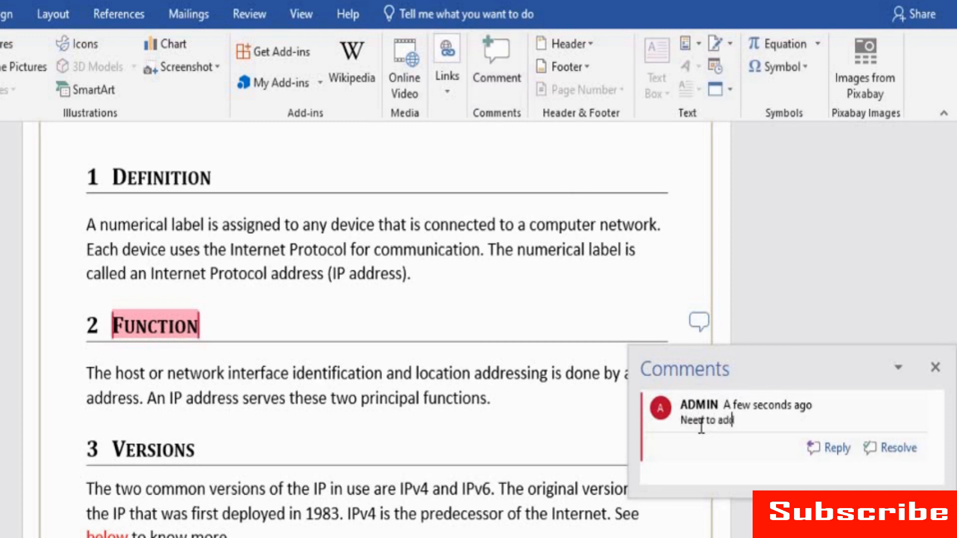
{"action": "type", "text": "more information"}
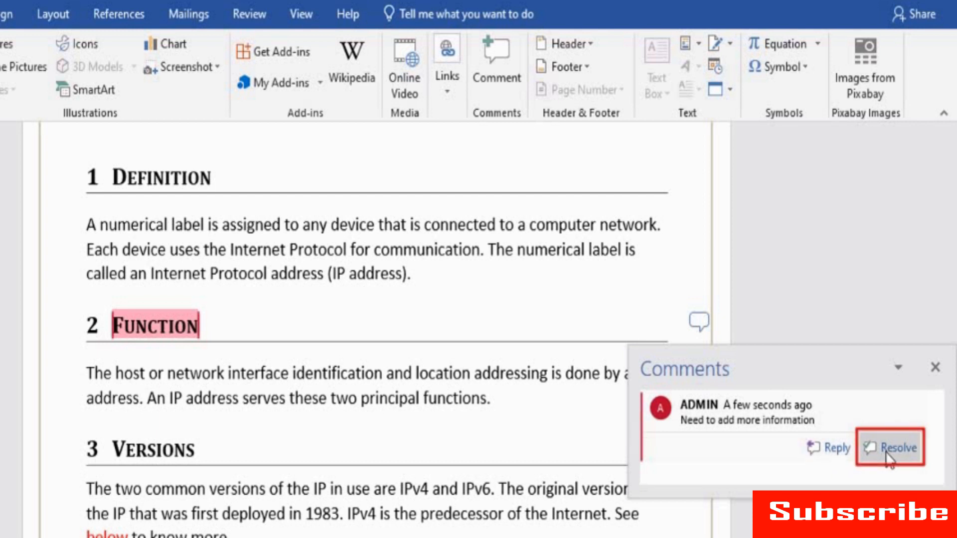
{"action": "left_click", "coordinate": [800, 420]}
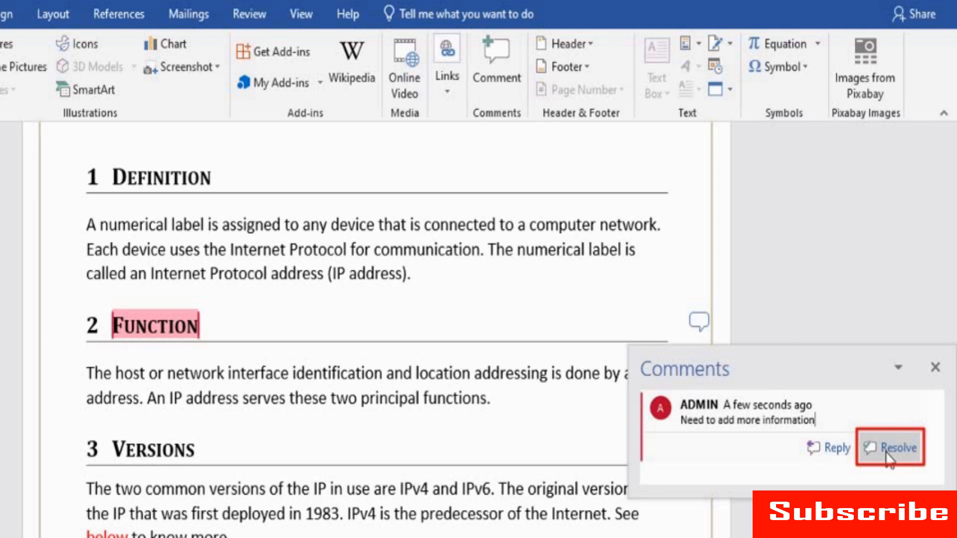
{"action": "left_click", "coordinate": [891, 448]}
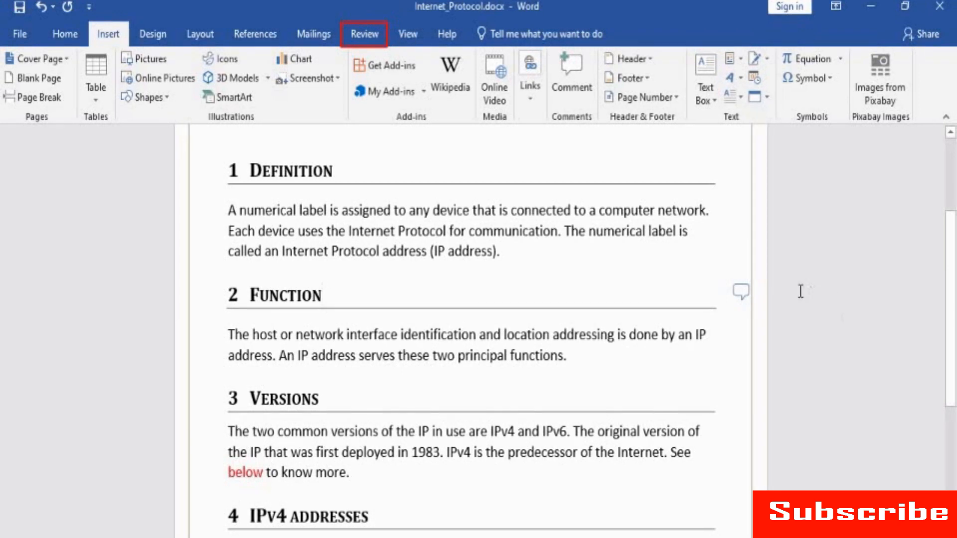
Step: Show the Review ribbon's commenting tools for the Internet Protocol document
{"action": "left_click", "coordinate": [364, 34]}
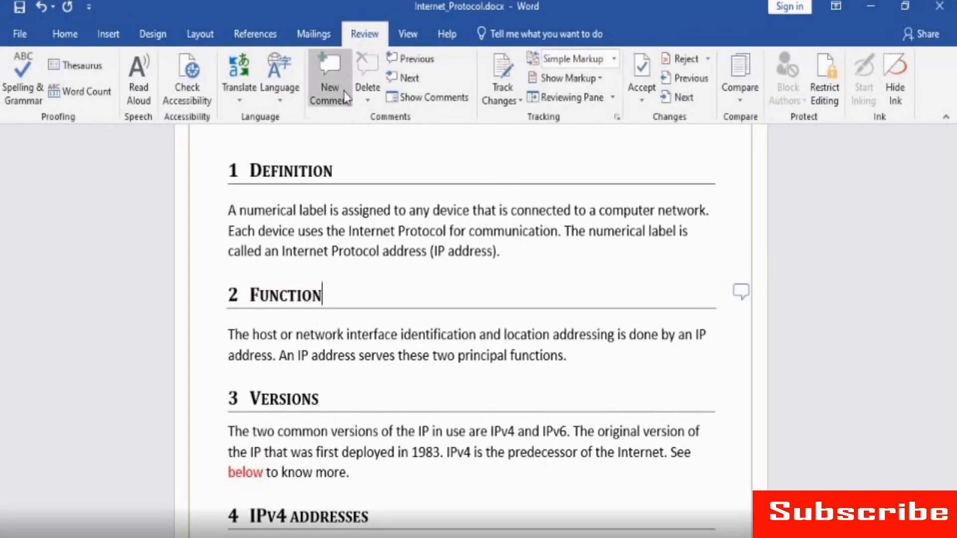
{"action": "mouse_move", "coordinate": [329, 80]}
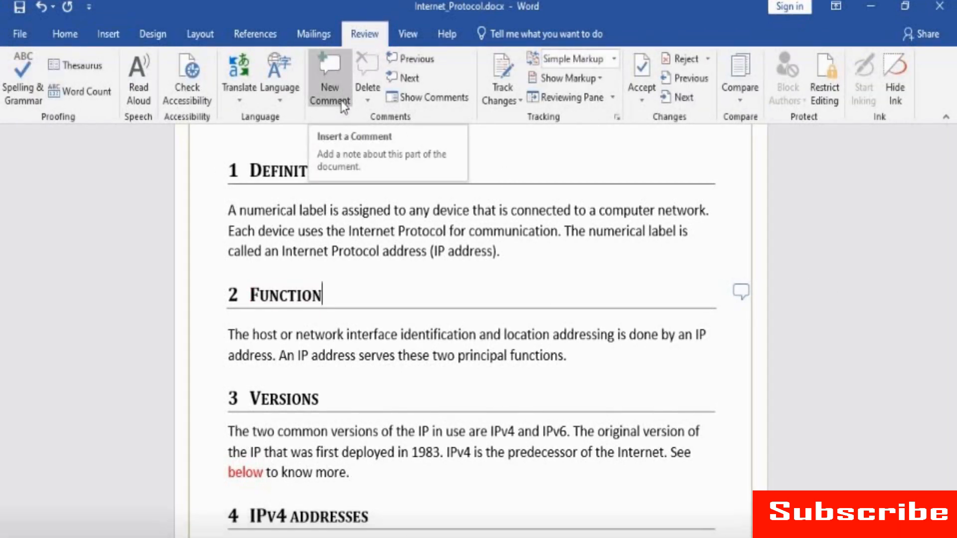